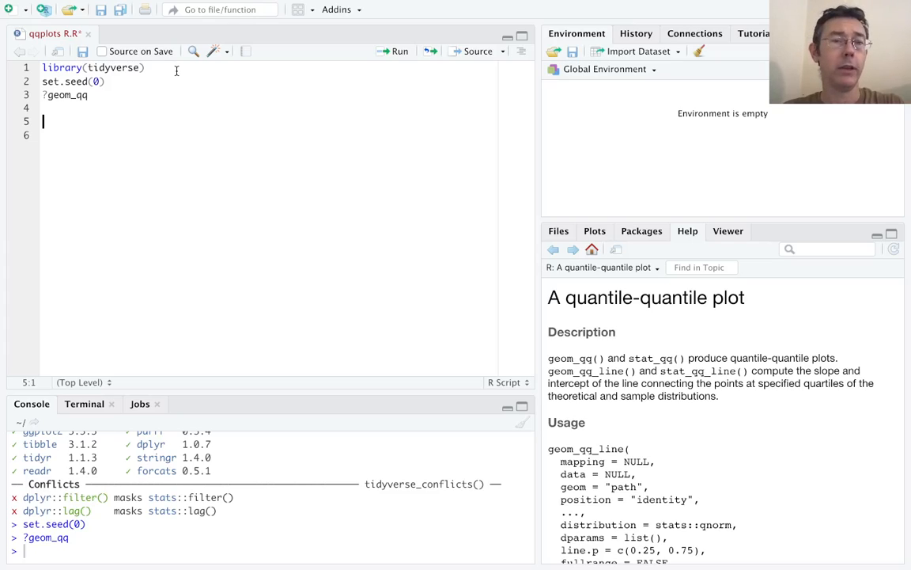
# Store 200 random normal draws with norms <- rnorm(200) and run it
pyautogui.write('r')
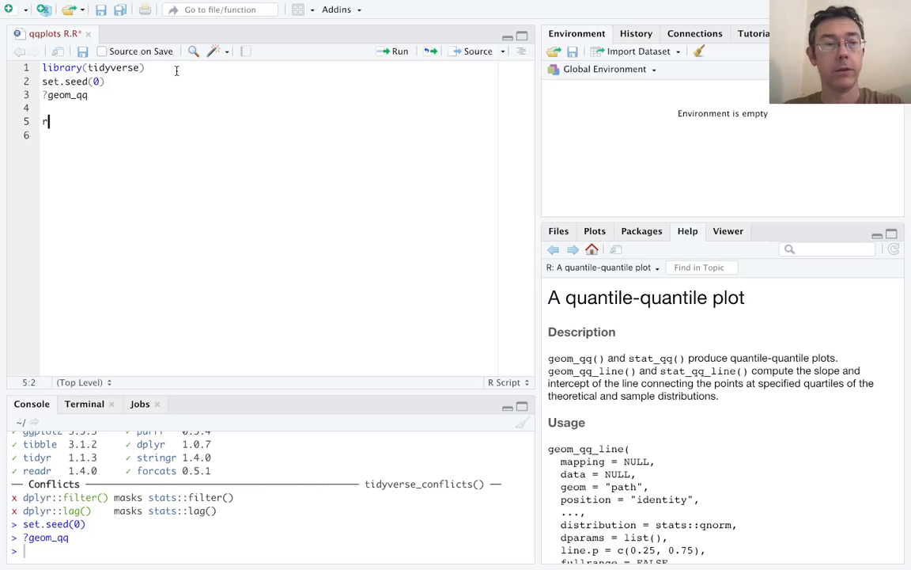
pyautogui.write('orms <-')
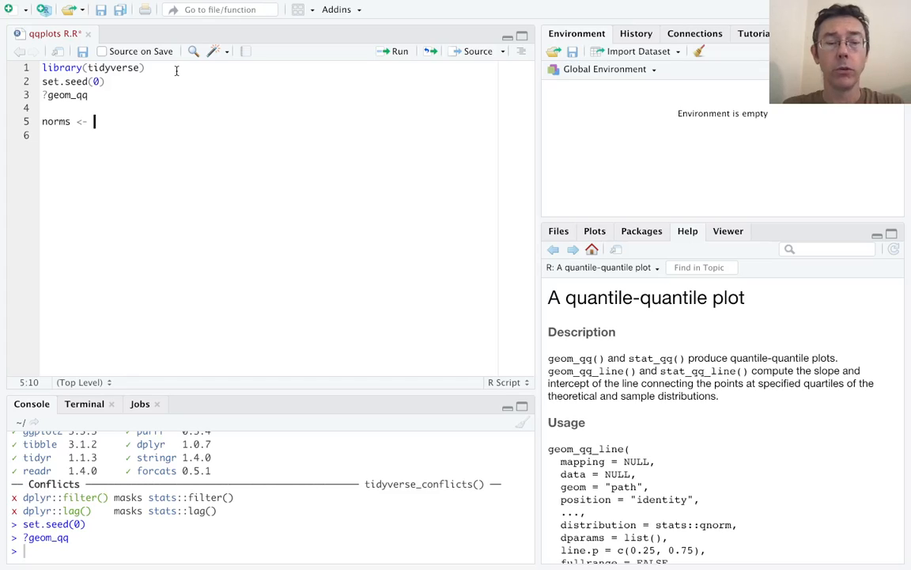
pyautogui.write('rnorm(200')
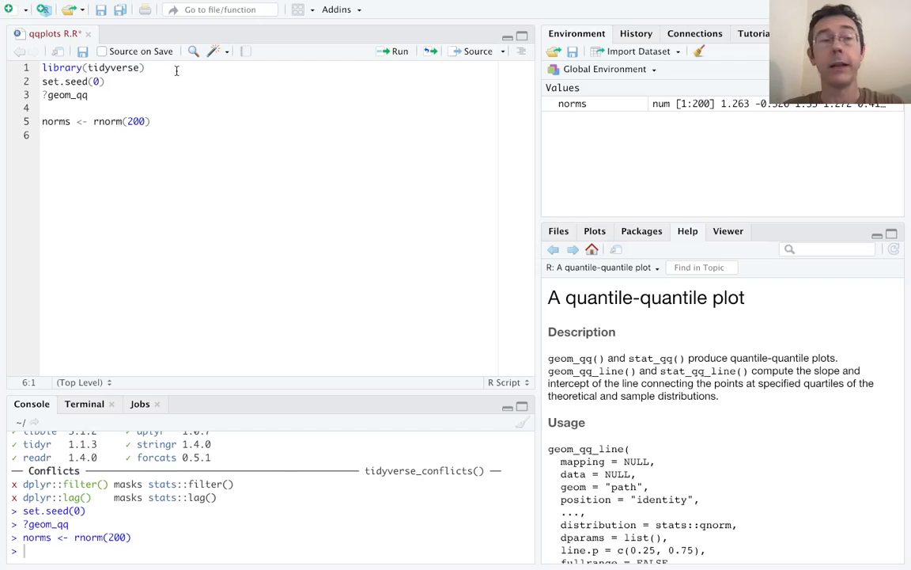
# Draw a quick QQ plot of the sample with qplot(sample = norms)
pyautogui.write('qplot(')
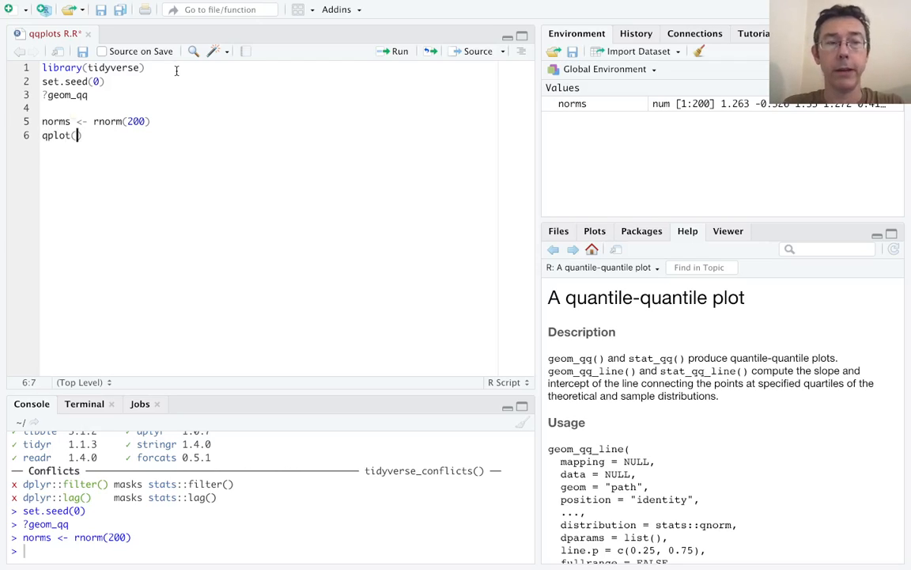
pyautogui.write('sample =')
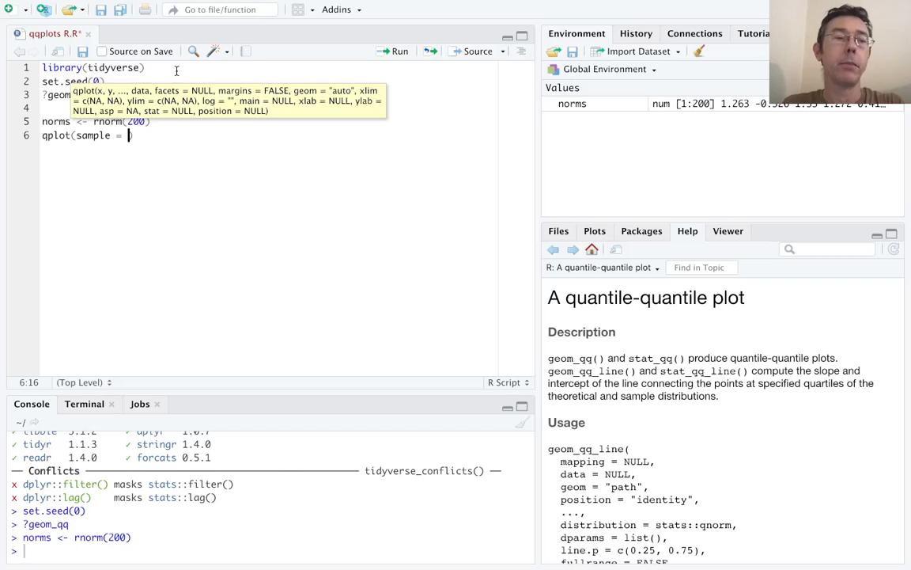
pyautogui.write('norms')
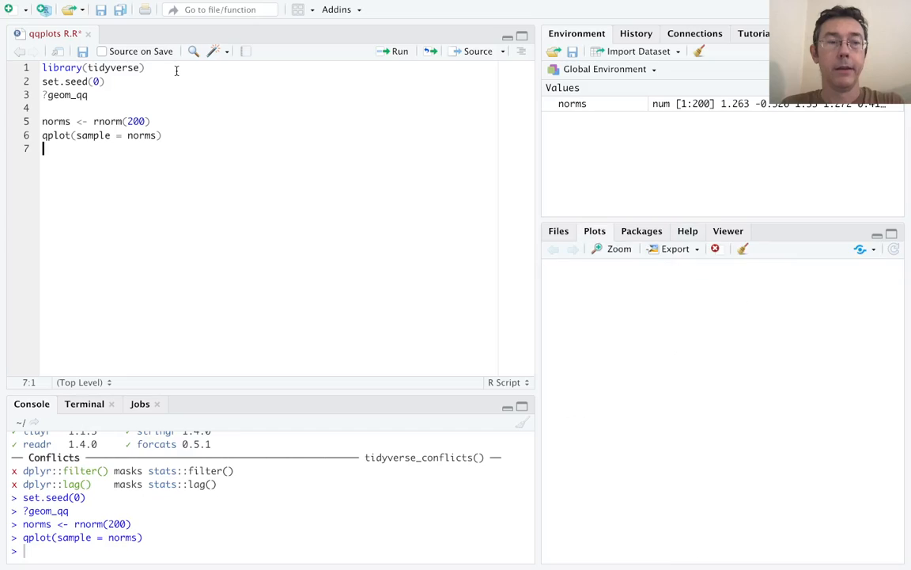
# Render the normal QQ plot of norms in the Plots pane
pyautogui.click(400, 51)
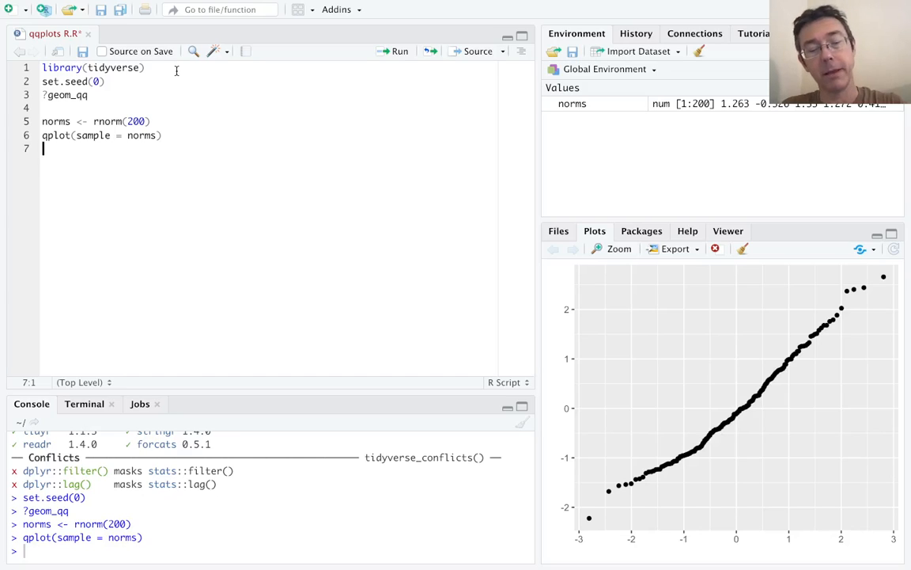
# Store norms in a data frame with df <- data.frame(norms) and run it
pyautogui.write('df <')
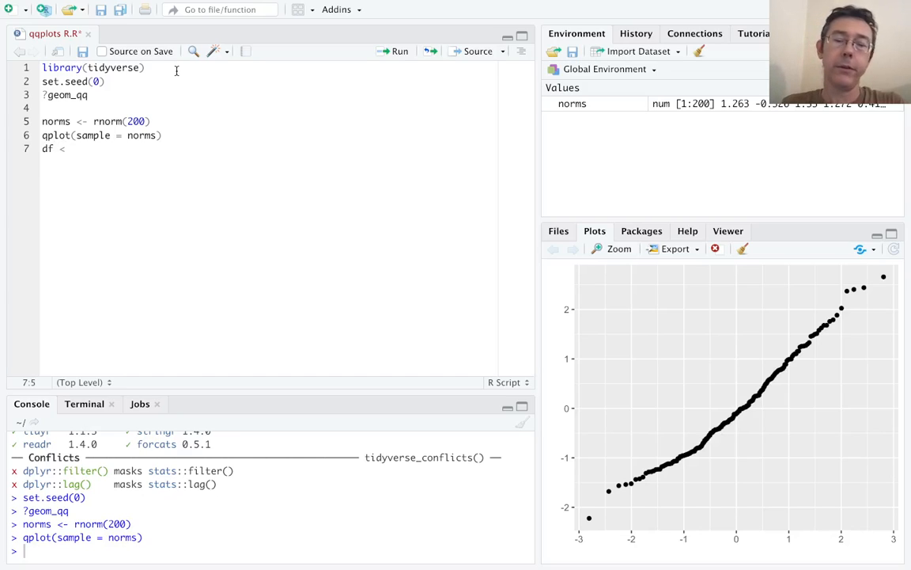
pyautogui.write('-')
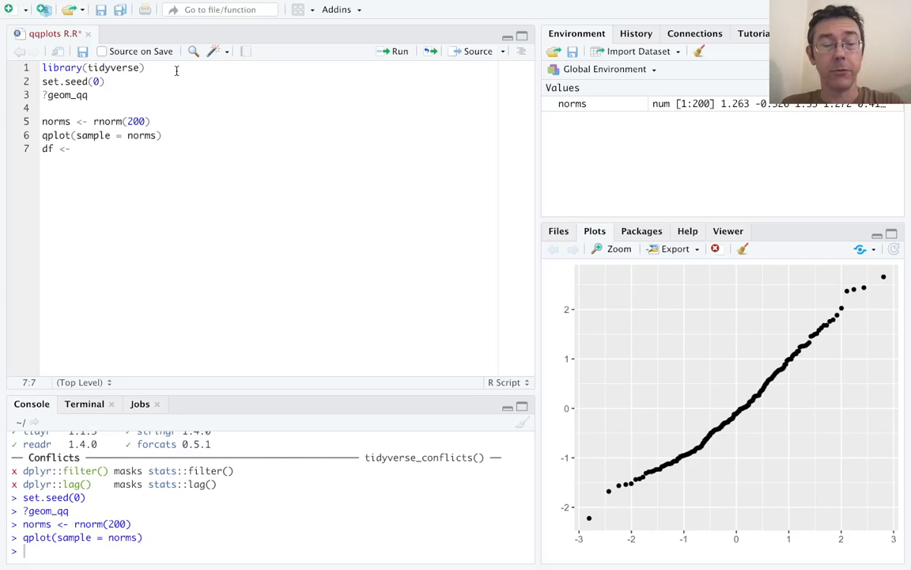
pyautogui.write('data.frame')
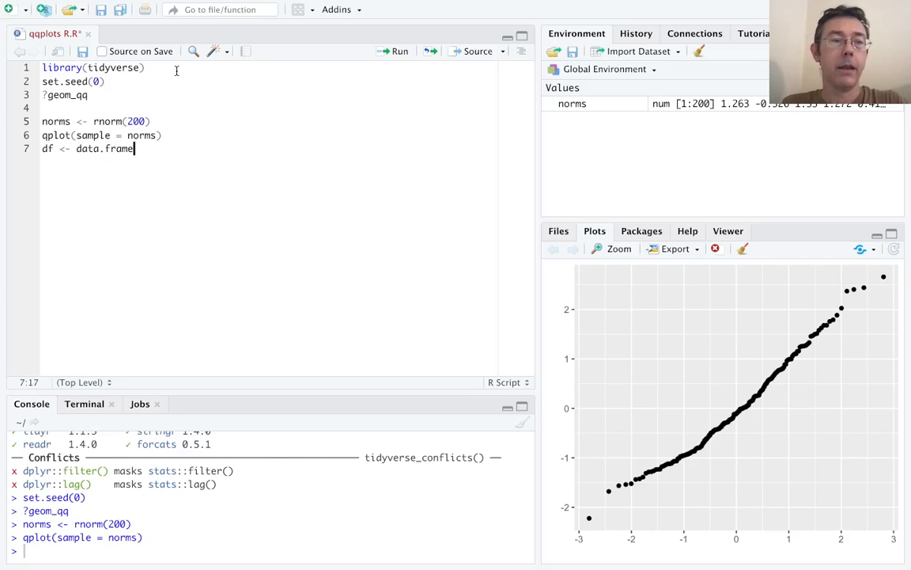
pyautogui.write('(norms')
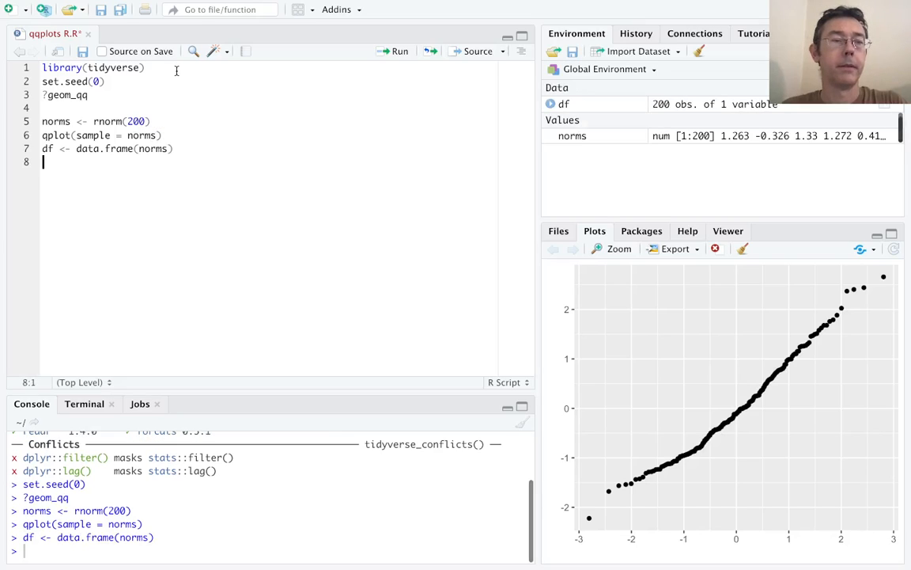
# Redraw the QQ plot with ggplot(df, aes(sample = norms)) + geom_qq()
pyautogui.write('ggplot(')
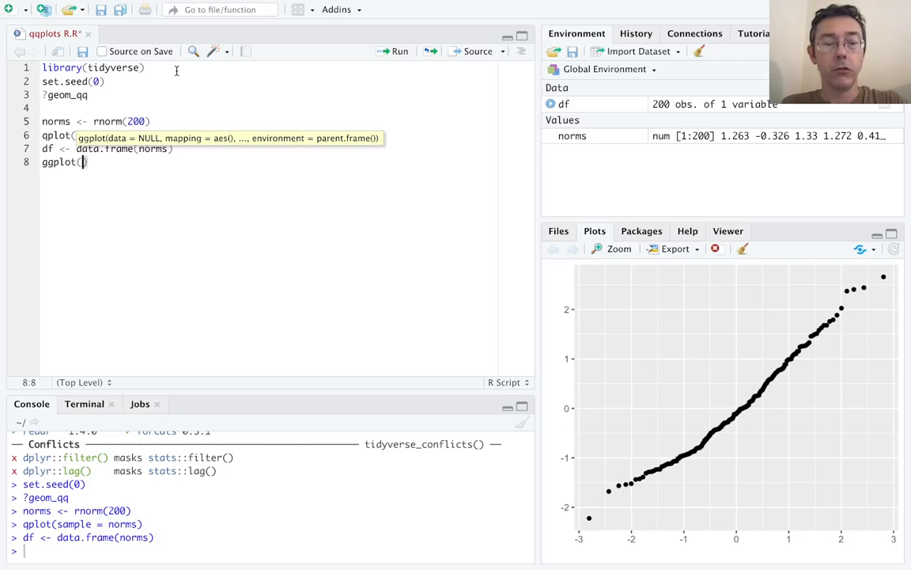
pyautogui.write('df, aes(')
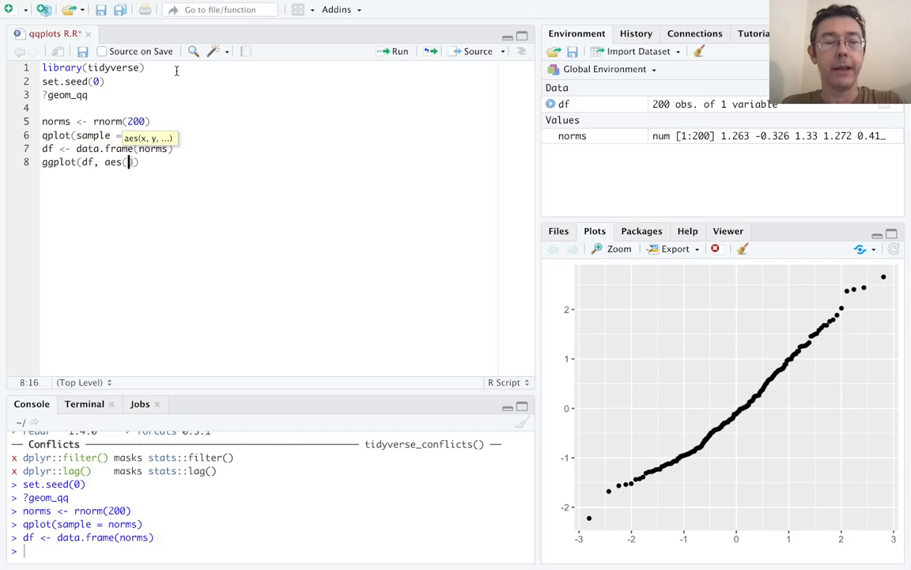
pyautogui.write('sample')
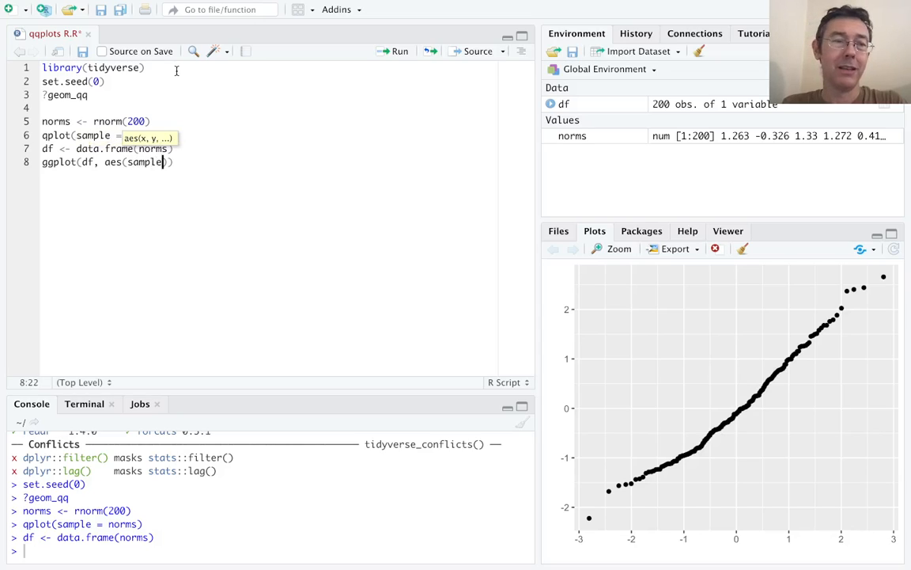
pyautogui.write('=')
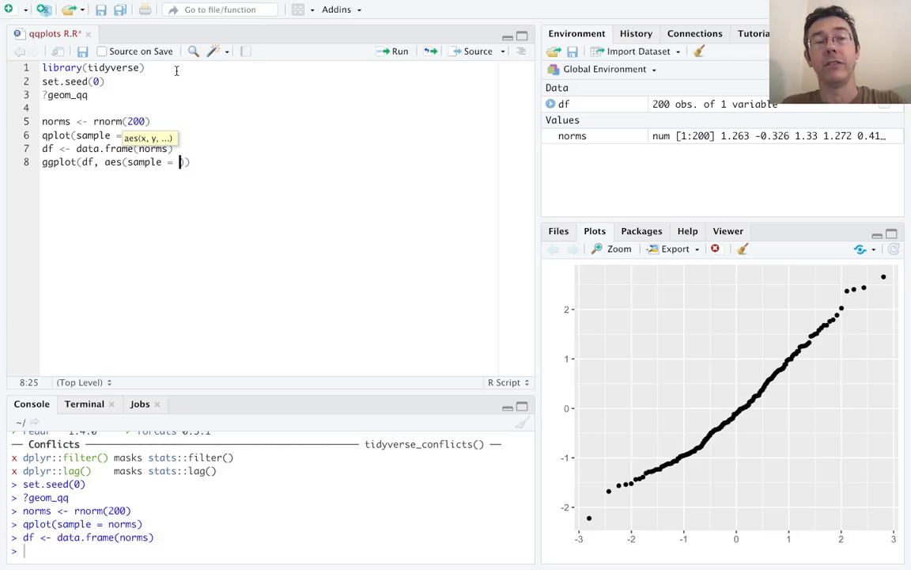
pyautogui.write('norms)')
pyautogui.write('ge')
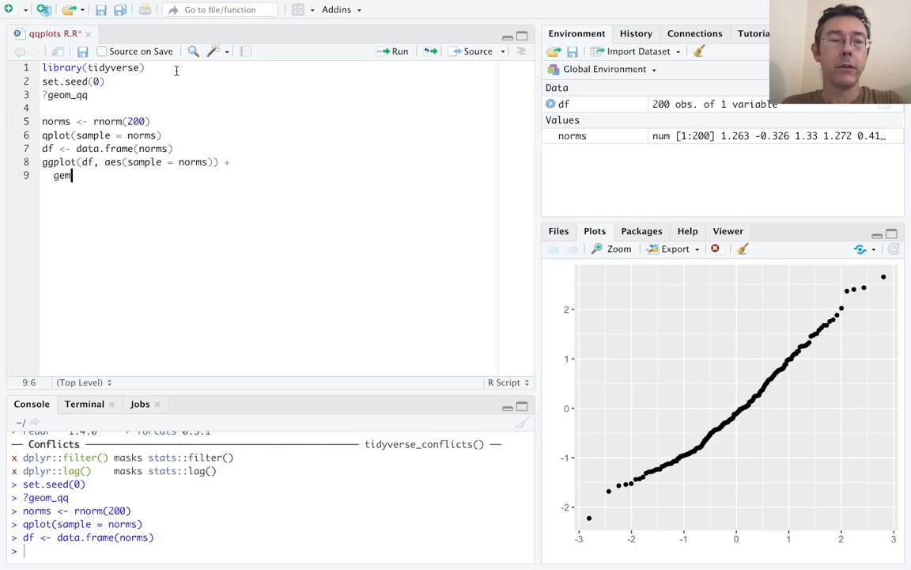
pyautogui.write('m_qq(')
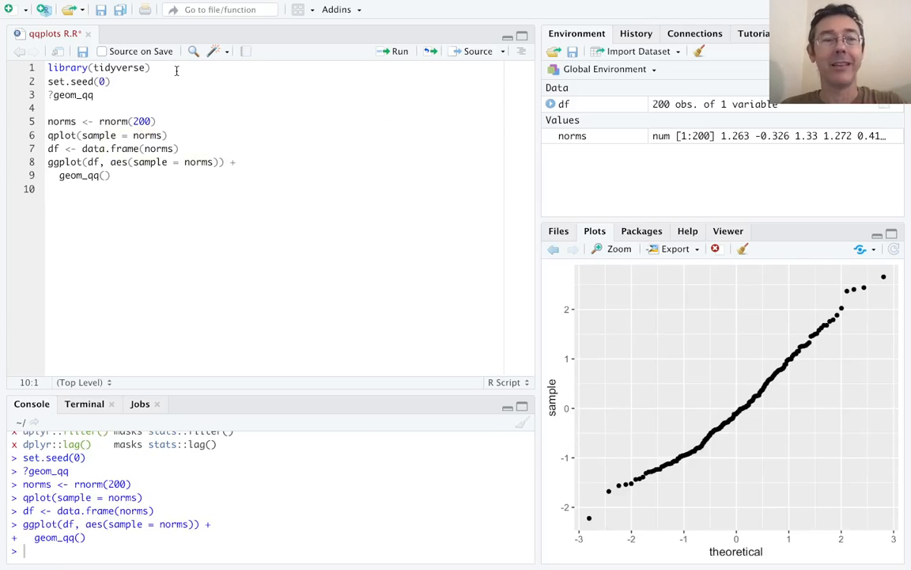
# Add + geom_qq_line() to the ggplot call and rerun it for a reference line
pyautogui.click(110, 175)
pyautogui.write('g')
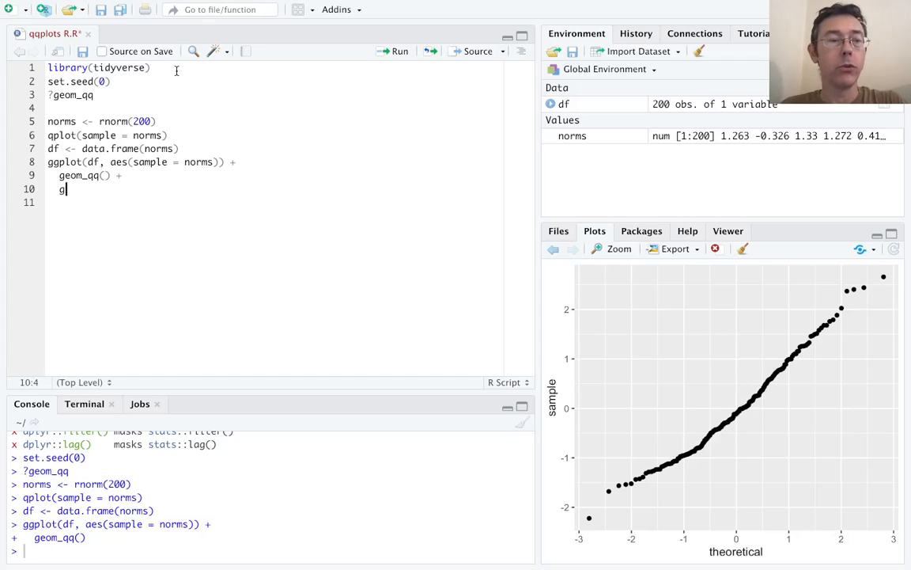
pyautogui.write('eom_qq_line(')
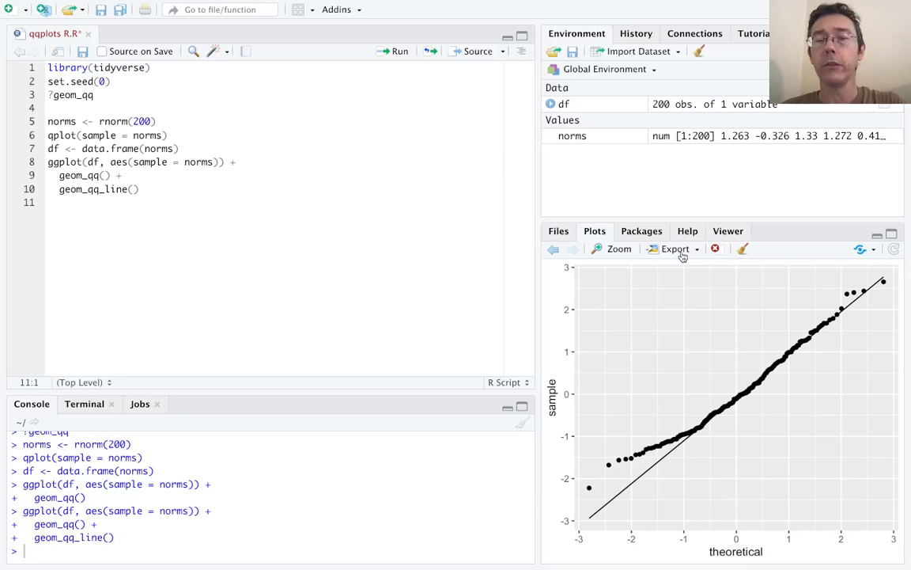
pyautogui.moveTo(687, 231)
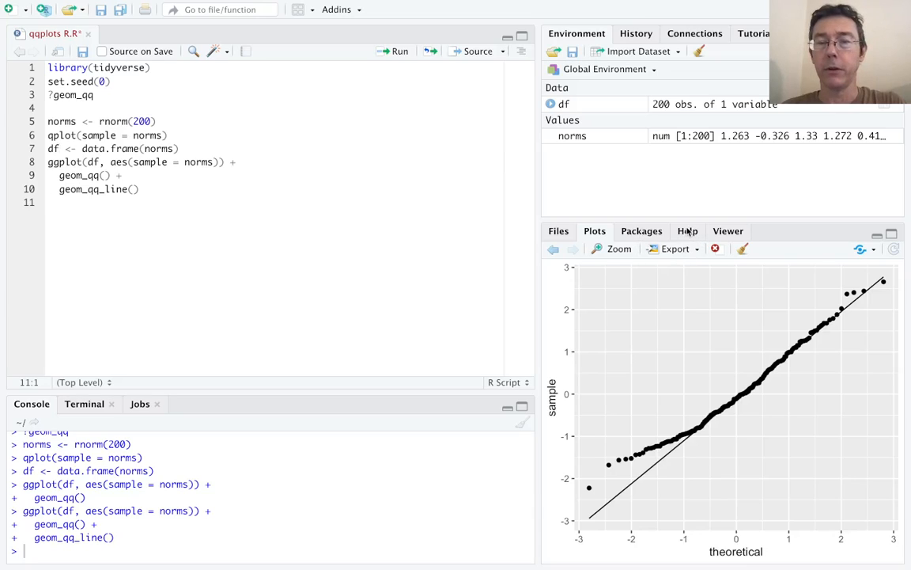
pyautogui.click(687, 231)
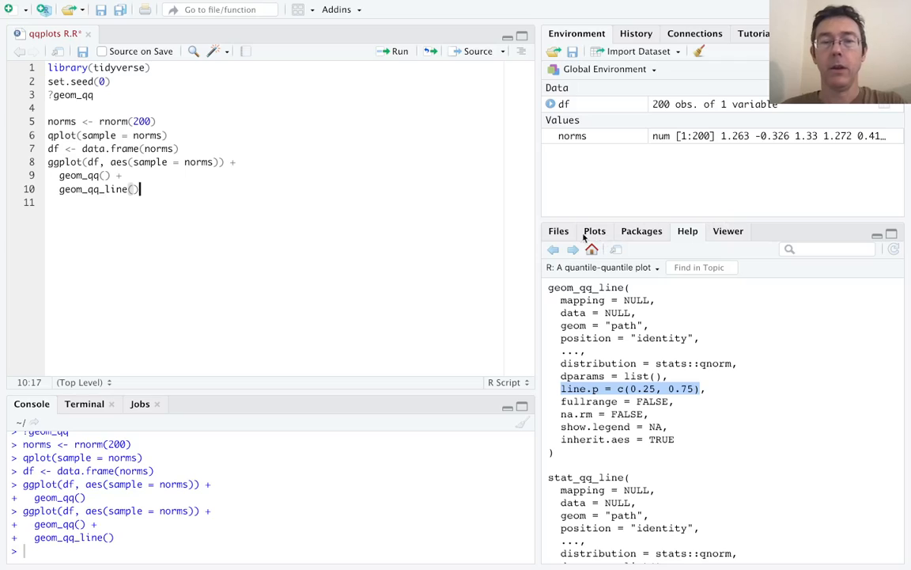
pyautogui.click(594, 231)
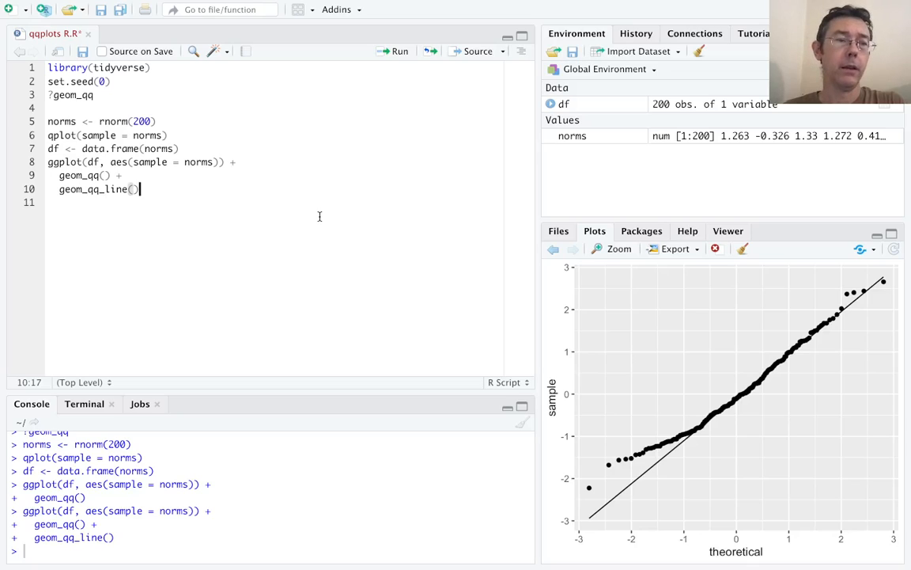
# Draw a histogram of norms with qplot(x = norms) on a new line and run it
pyautogui.press('Return')
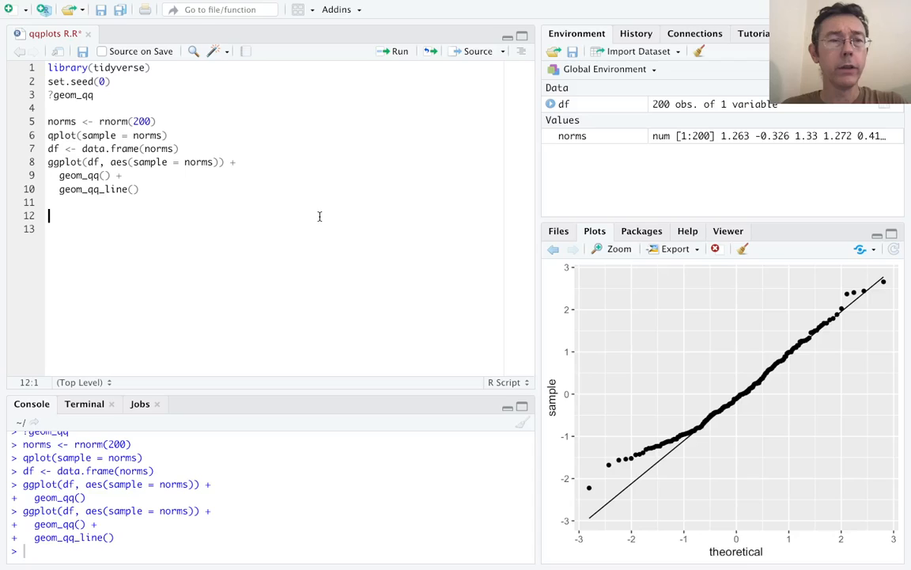
pyautogui.write('qplo')
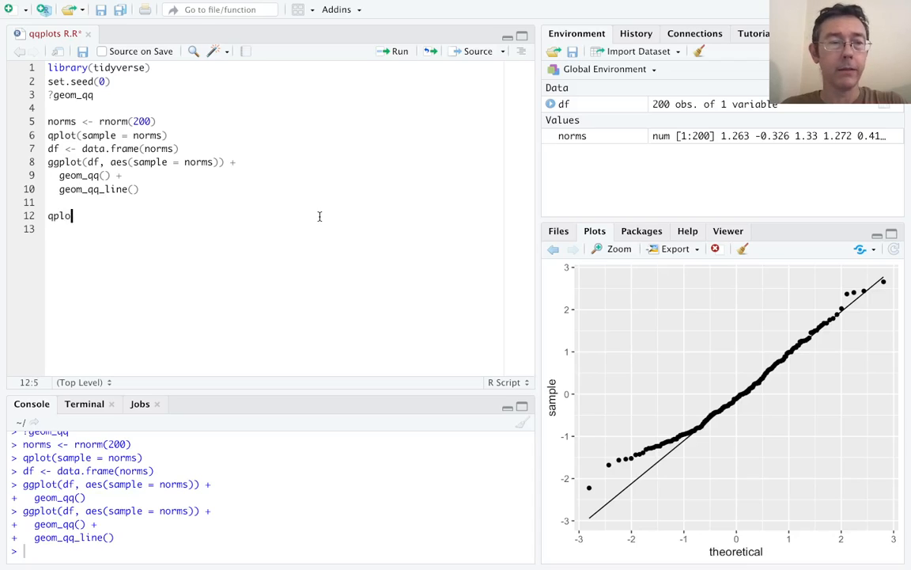
pyautogui.write('(')
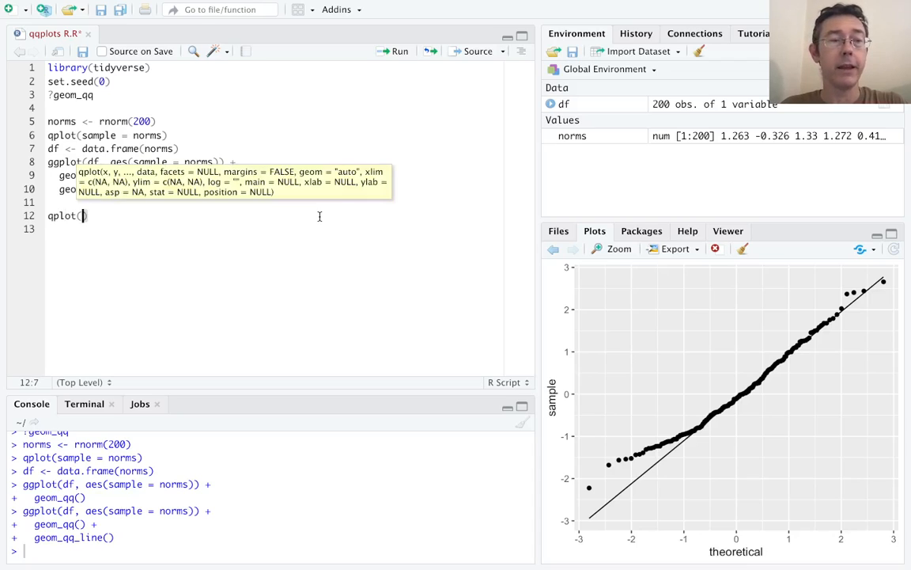
pyautogui.write('x = norms')
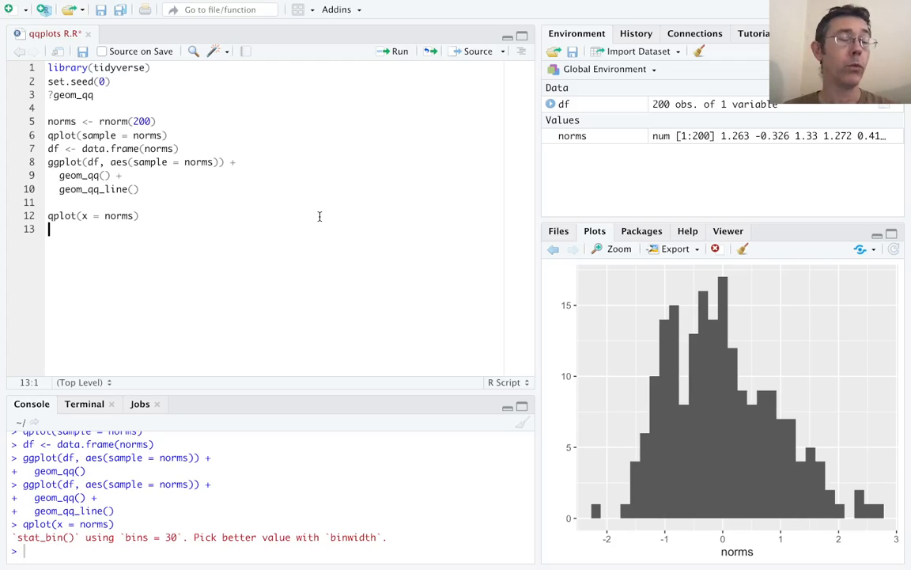
pyautogui.press('Return')
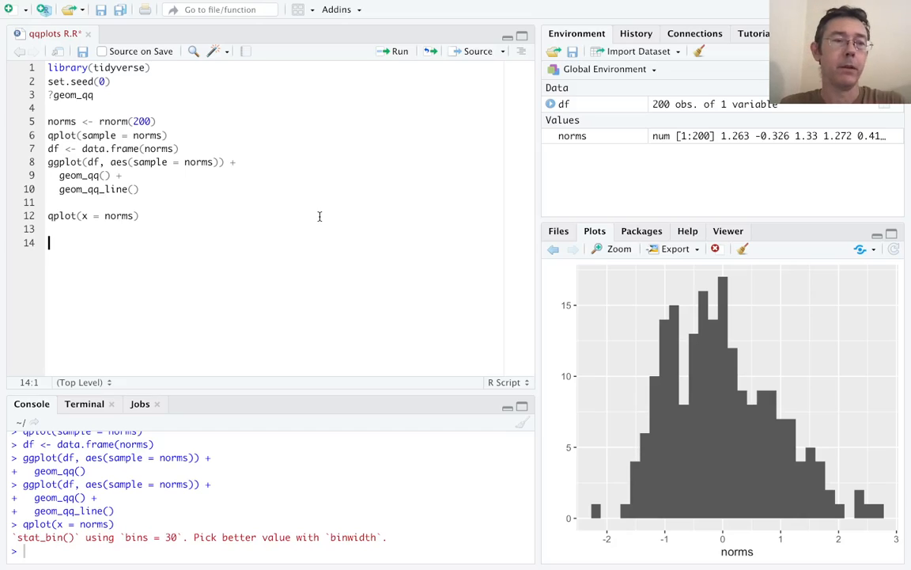
# Add df$group <- factor(sample(1:3, 200, replace = T)) and run it
pyautogui.write('df$gr')
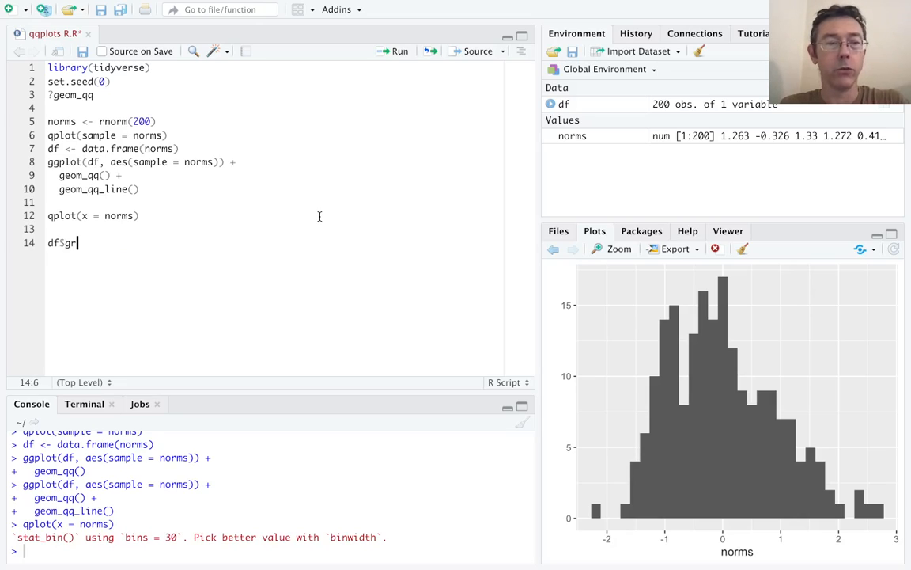
pyautogui.write('oup <-')
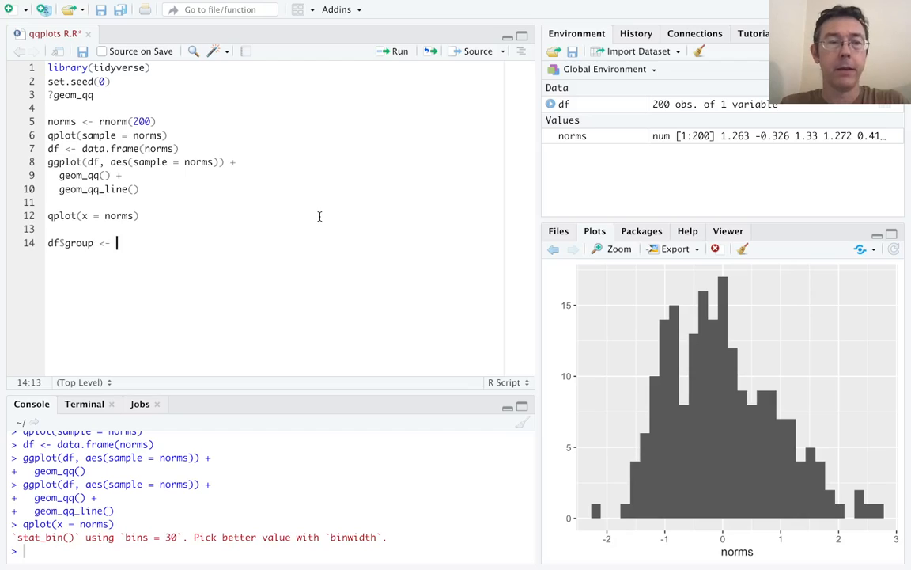
pyautogui.write('sample(1')
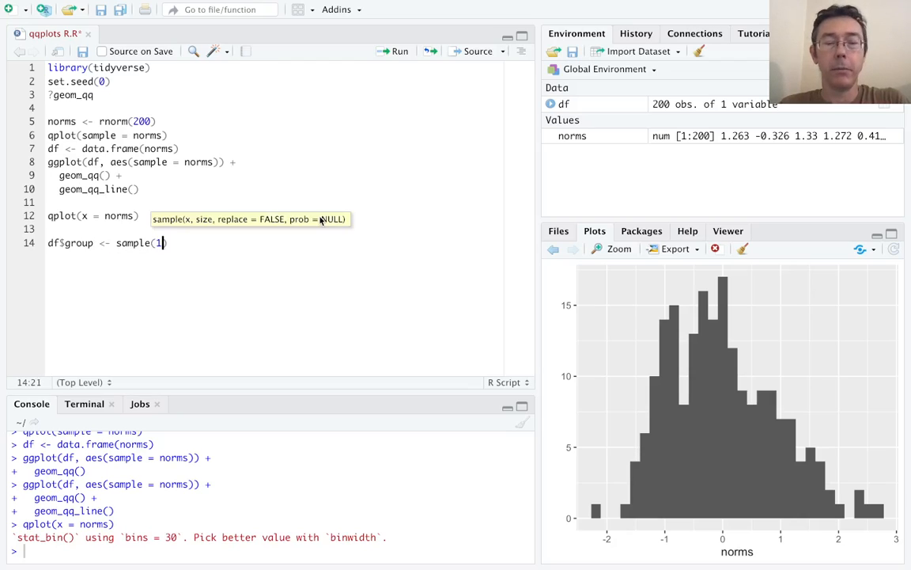
pyautogui.write(':3, 200')
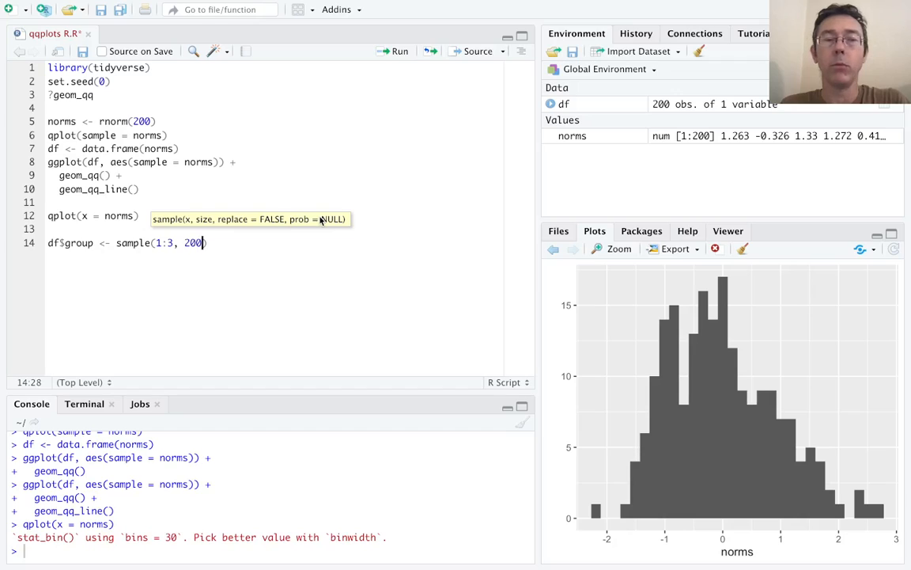
pyautogui.write(', replan')
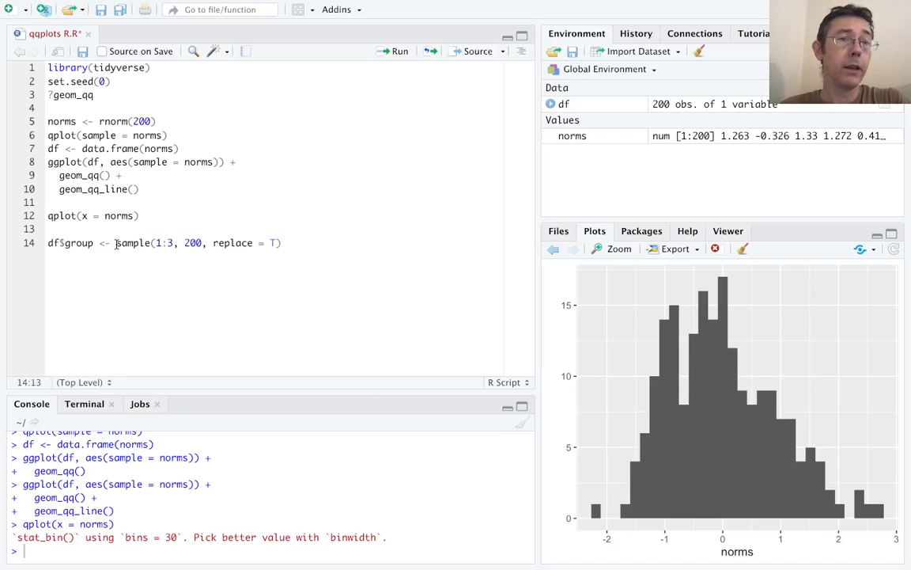
pyautogui.moveTo(185, 285)
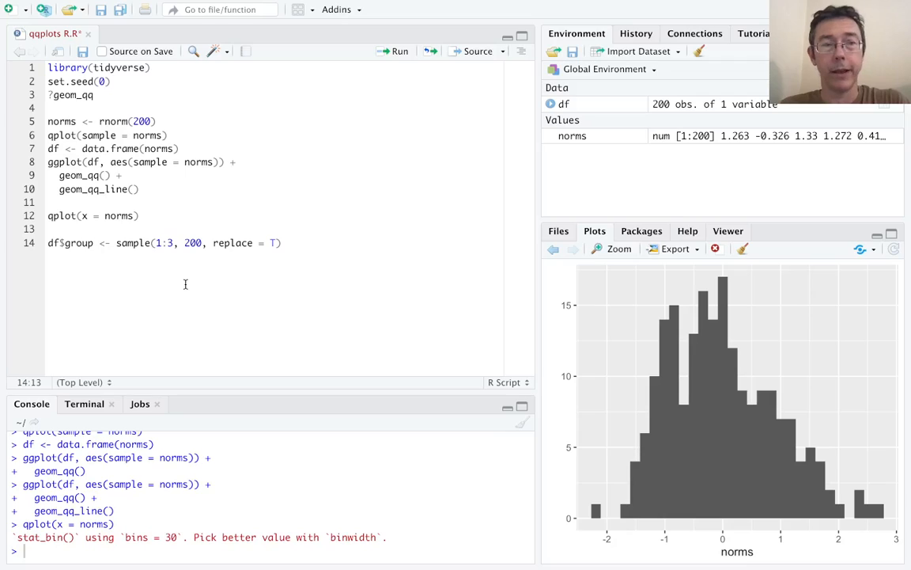
pyautogui.write('fas')
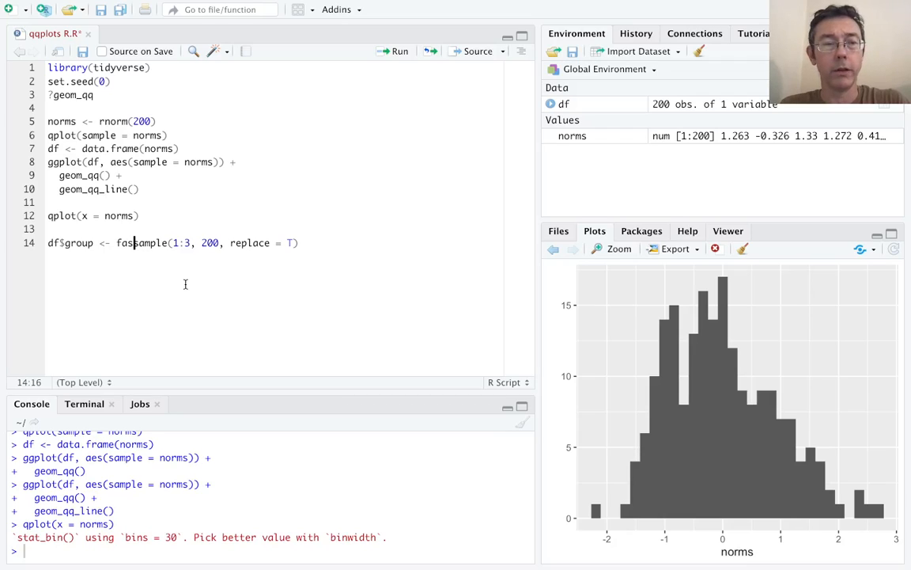
pyautogui.write('factor(')
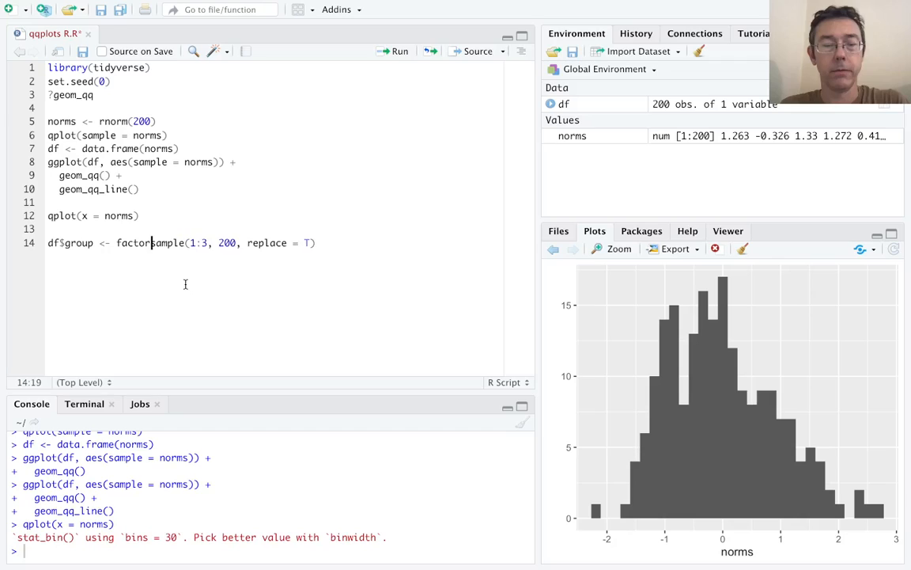
pyautogui.write(')')
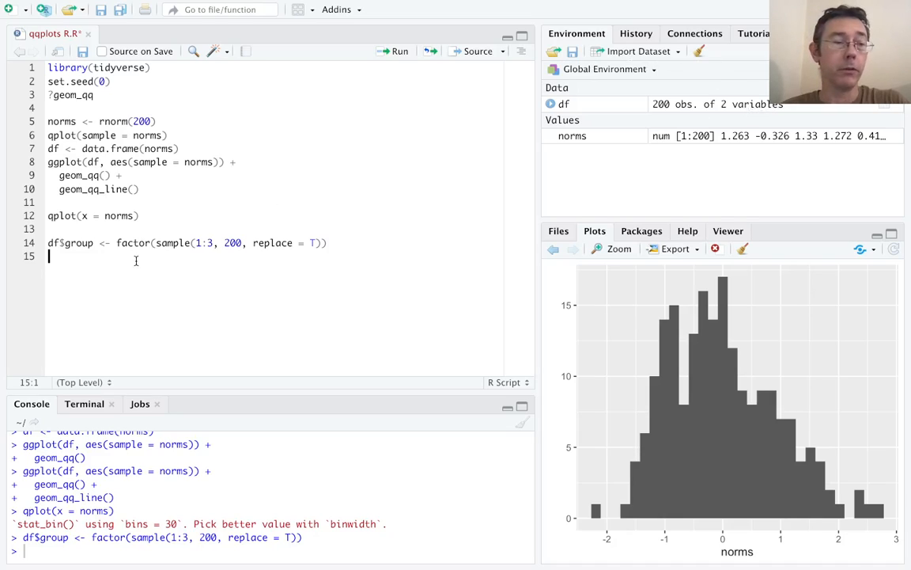
# Write ggplot(df, aes(sample = norms, col = group)) + geom_qq() + geom_qq_line() and run it
pyautogui.write('ggplot(df')
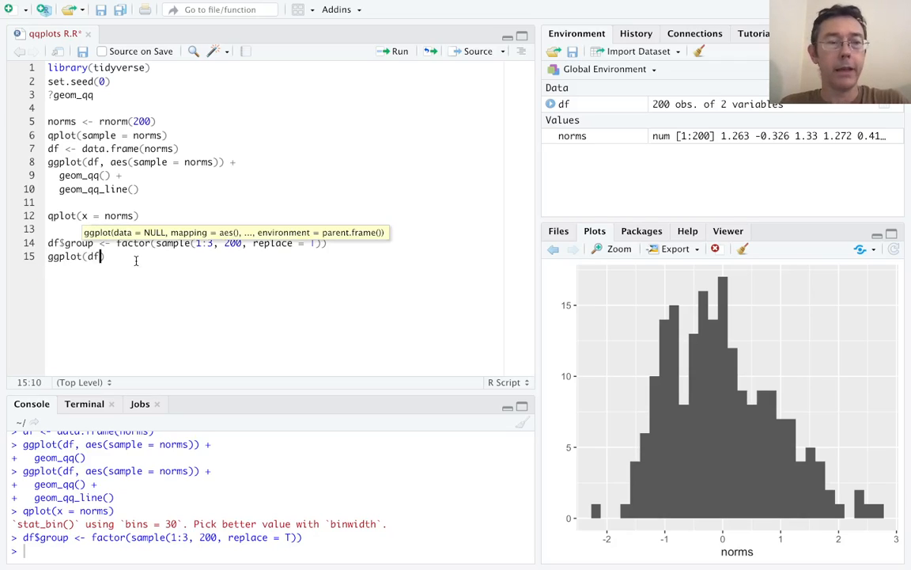
pyautogui.write(', aes(sample = norms,')
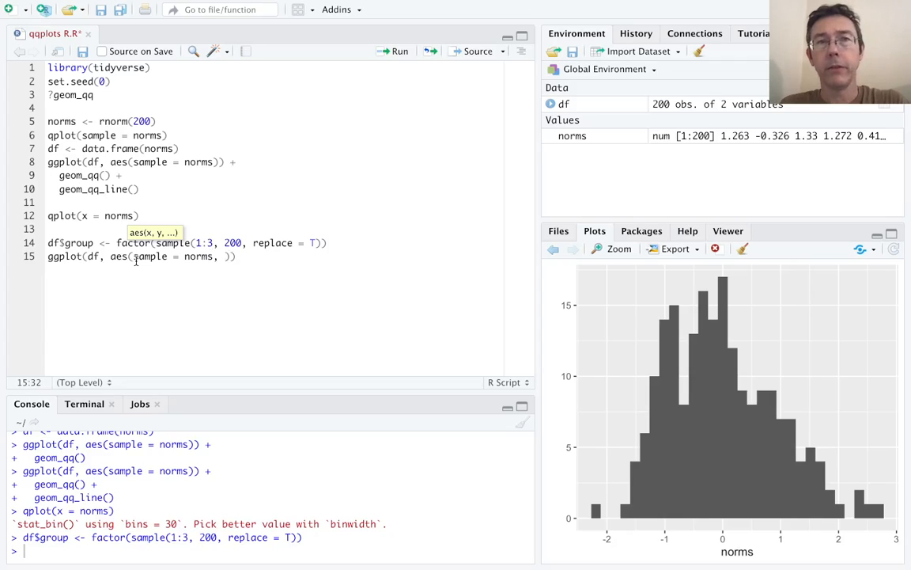
pyautogui.write('col = gr')
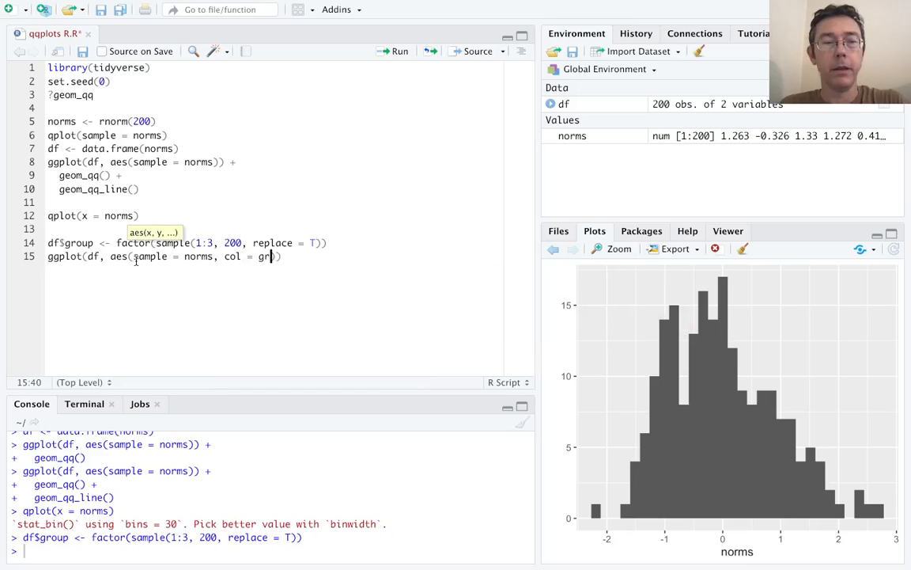
pyautogui.write('oup)')
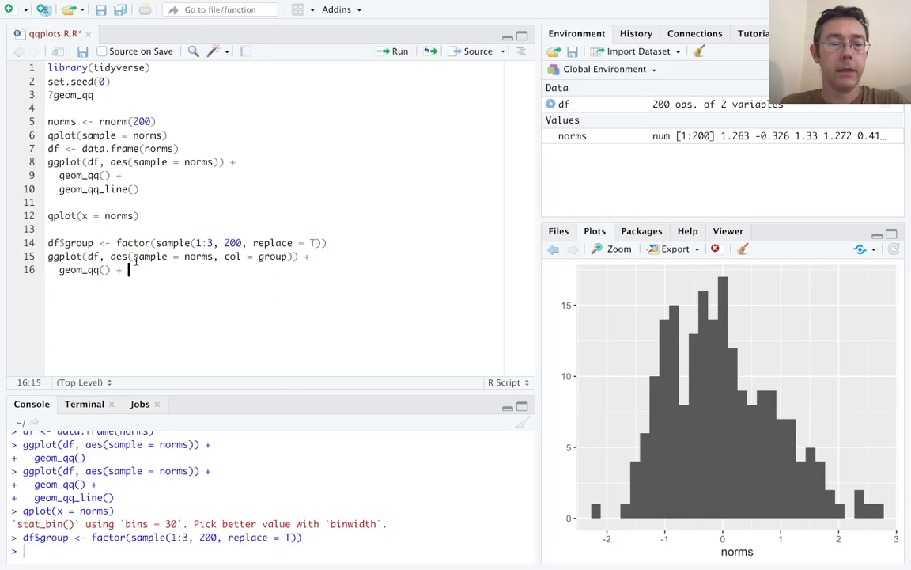
pyautogui.write('geom_qq_line(')
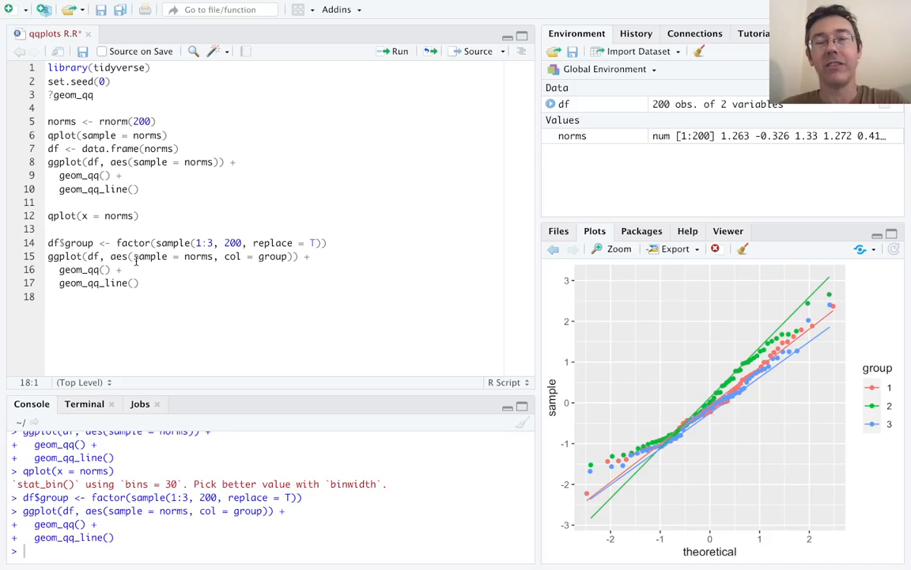
# Extend the plot with facet_wrap, theme_minimal and scale_color_brewer(palette = "Dark2")
pyautogui.click(139, 282)
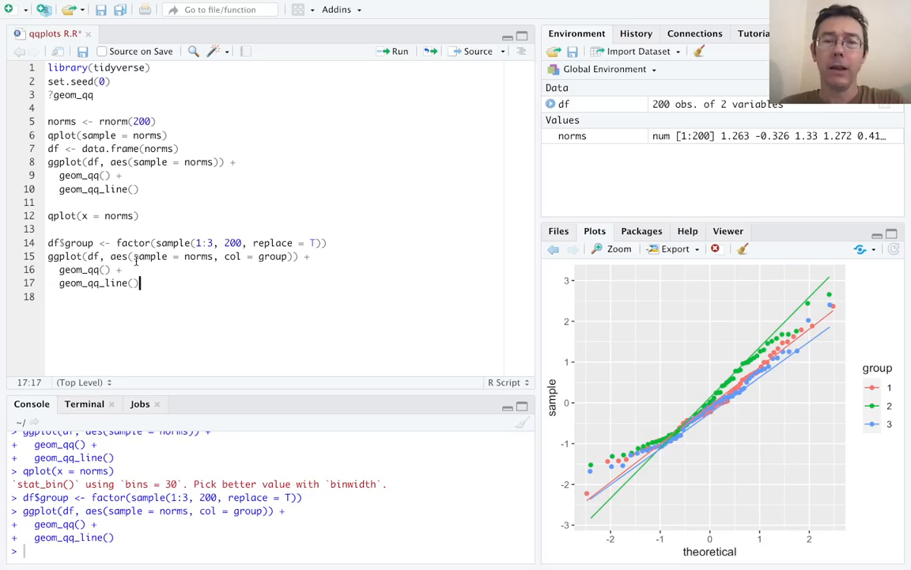
pyautogui.write('+')
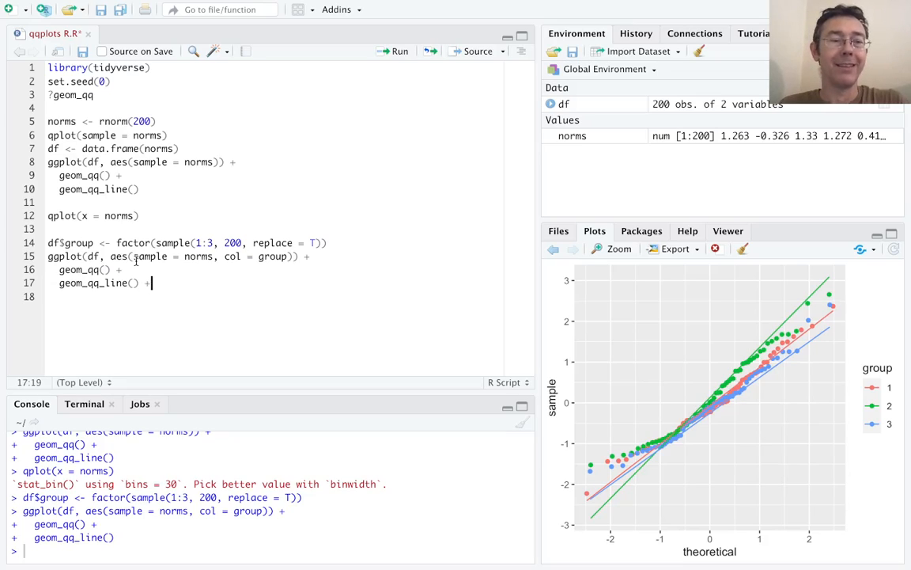
pyautogui.press('Return')
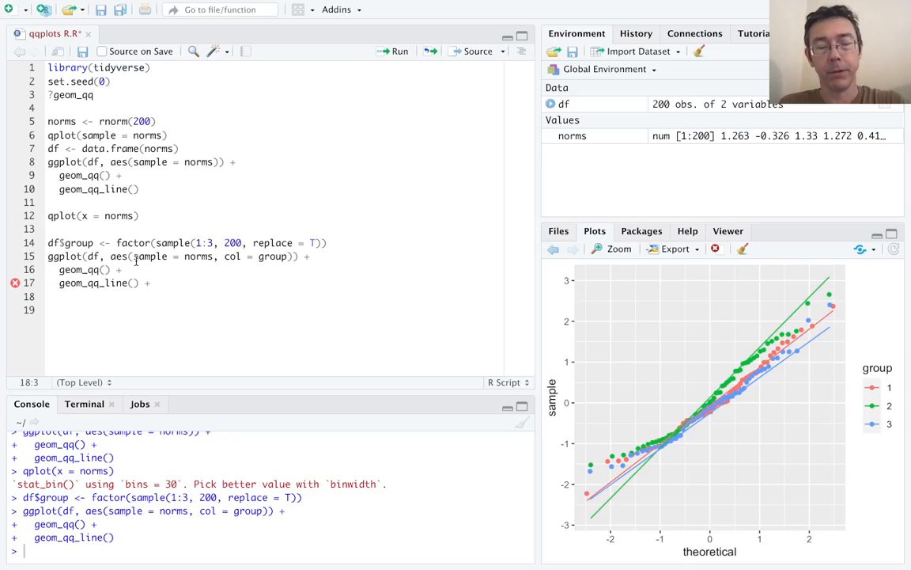
pyautogui.write('facet_wrap(~groups')
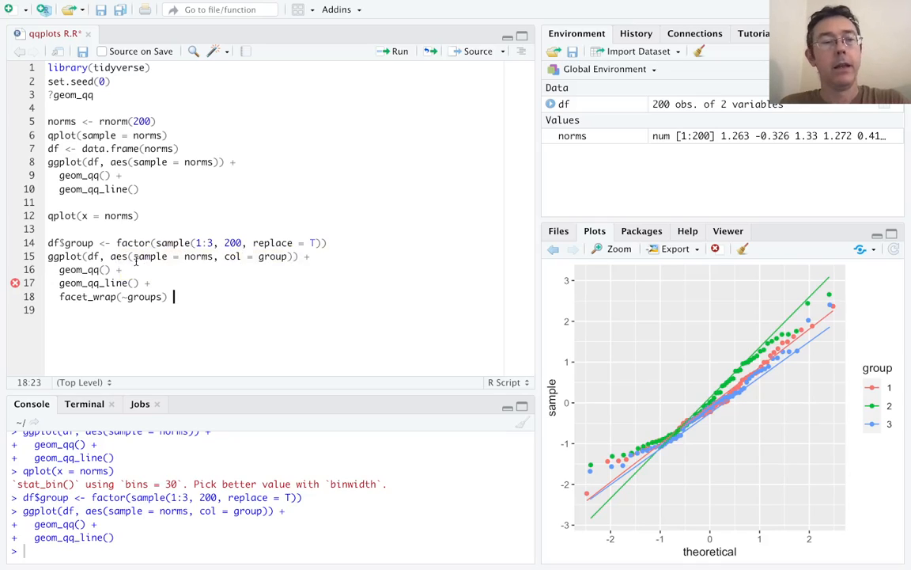
pyautogui.write('+')
pyautogui.click(274, 310)
pyautogui.write('theme_minimal(')
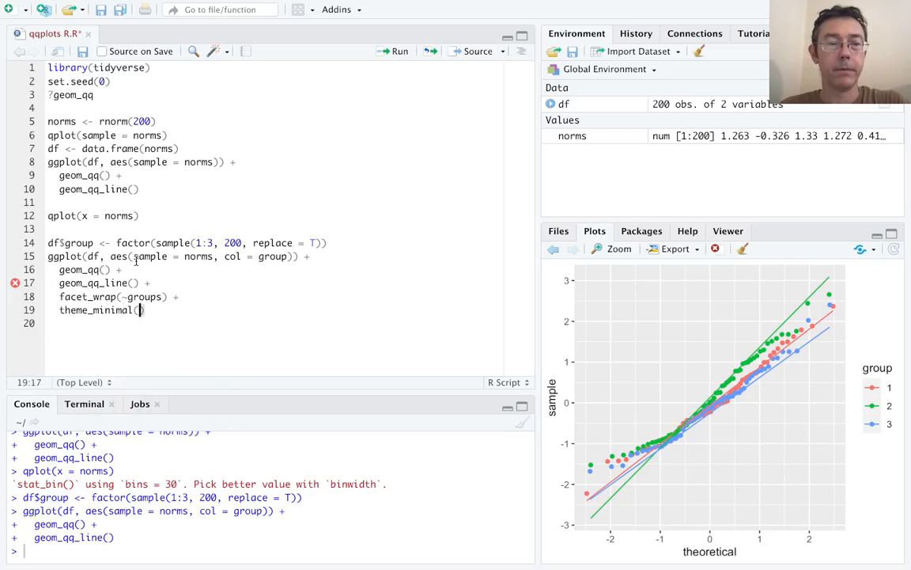
pyautogui.write('+')
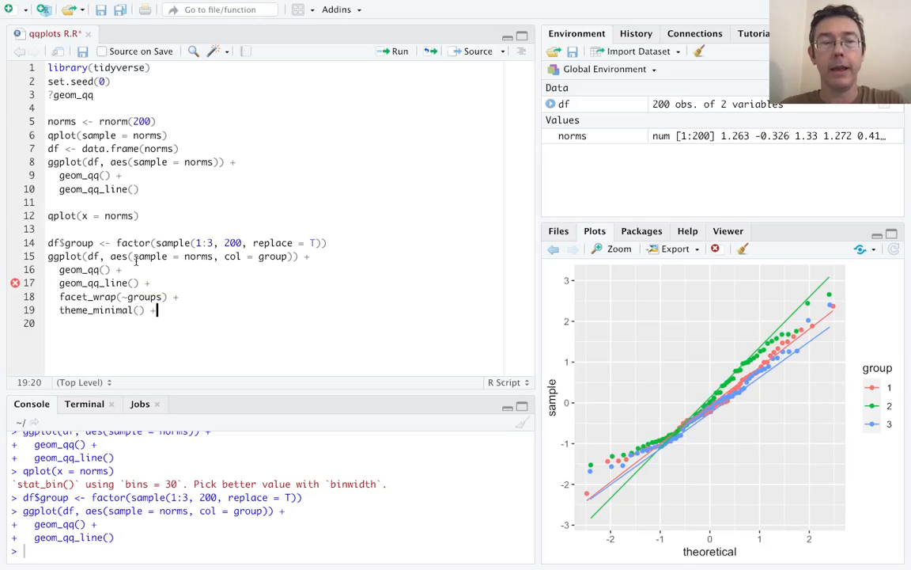
pyautogui.write('sc')
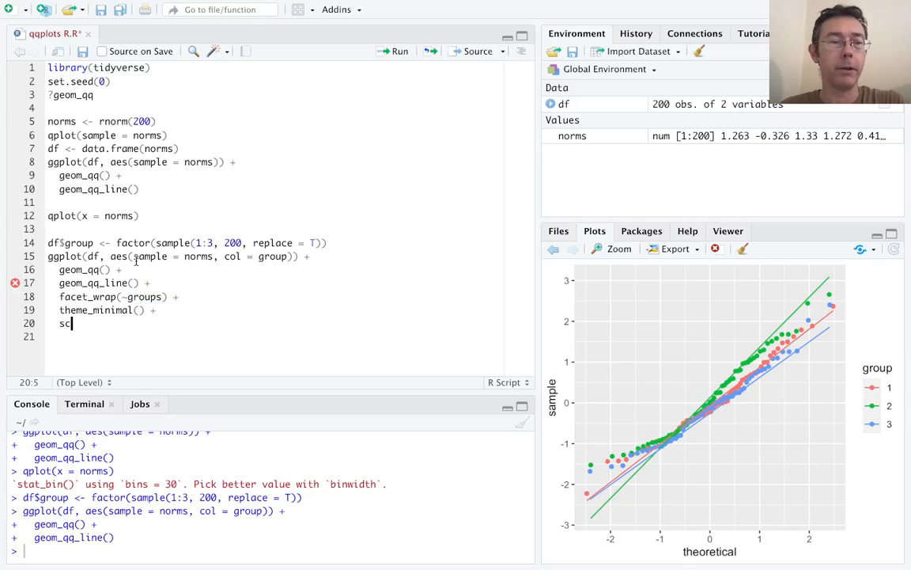
pyautogui.write('ale_colo')
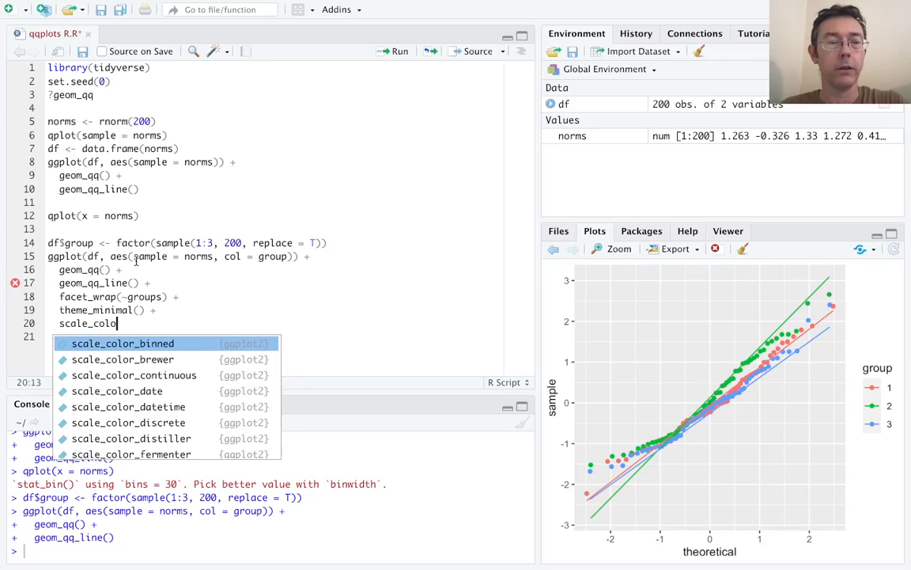
pyautogui.write('brewer(')
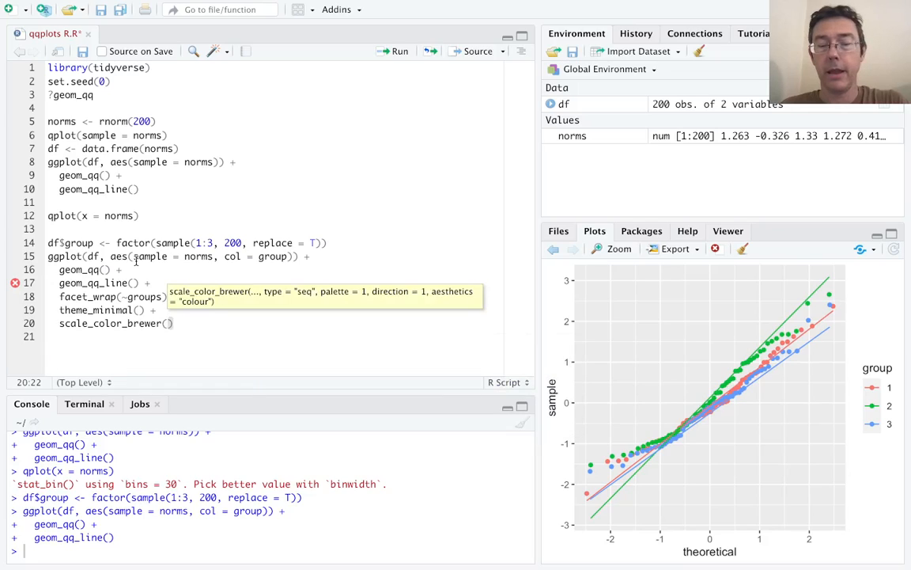
pyautogui.write('palette = "')
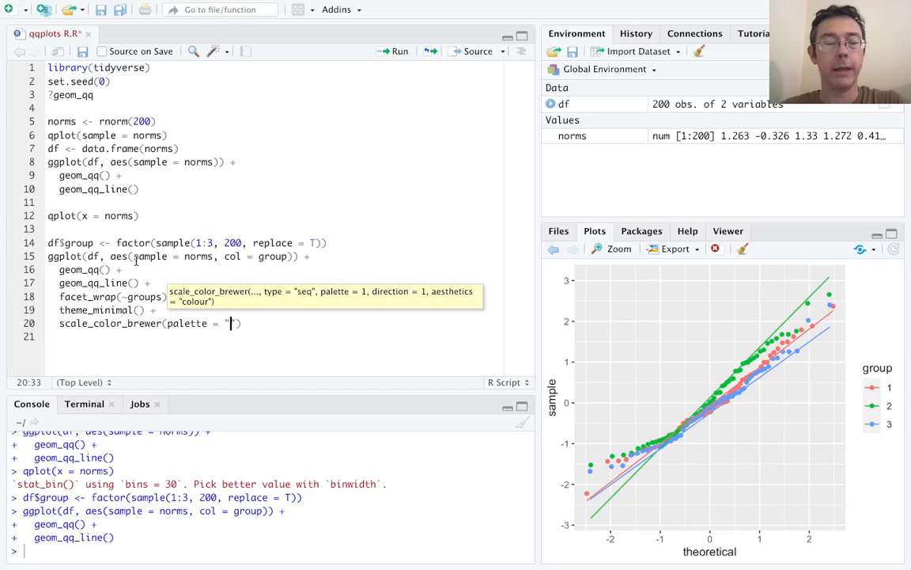
pyautogui.write('Dark2')
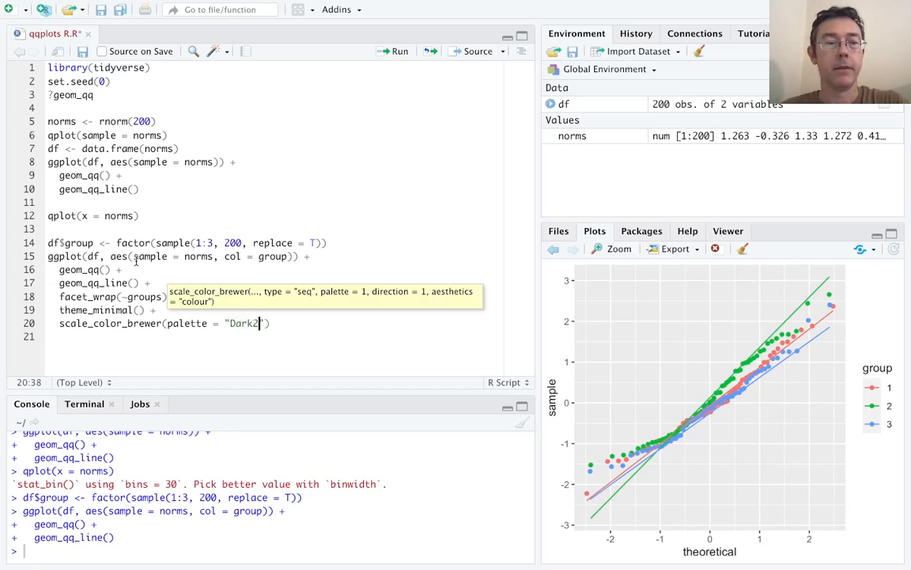
# Run the faceted plot, correct facet_wrap(~groups) to ~group, and rerun for three Dark2 panels
pyautogui.click(400, 50)
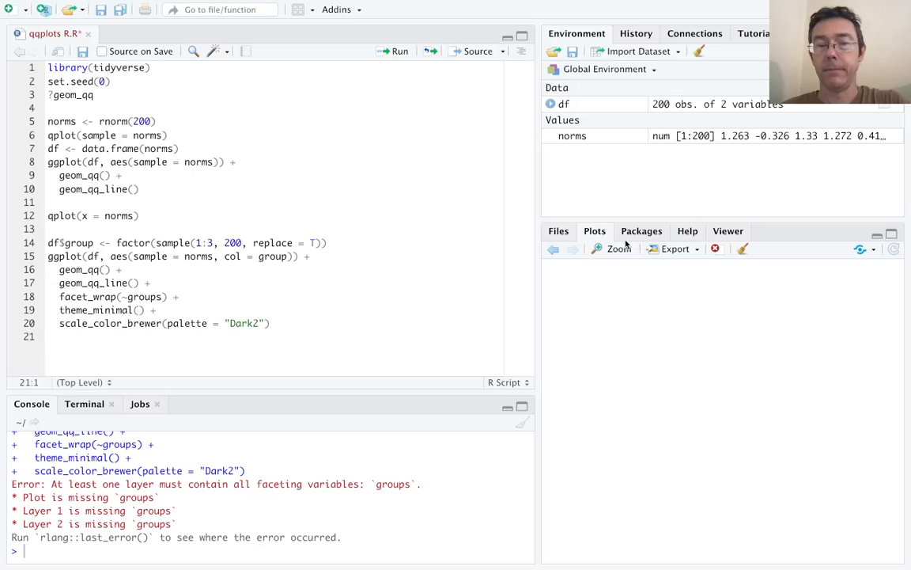
pyautogui.moveTo(160, 325)
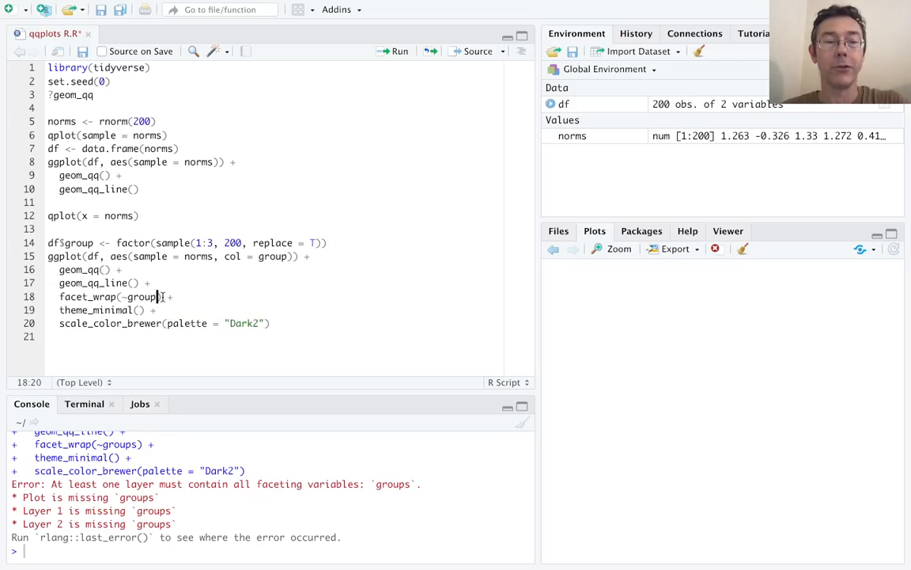
pyautogui.click(398, 51)
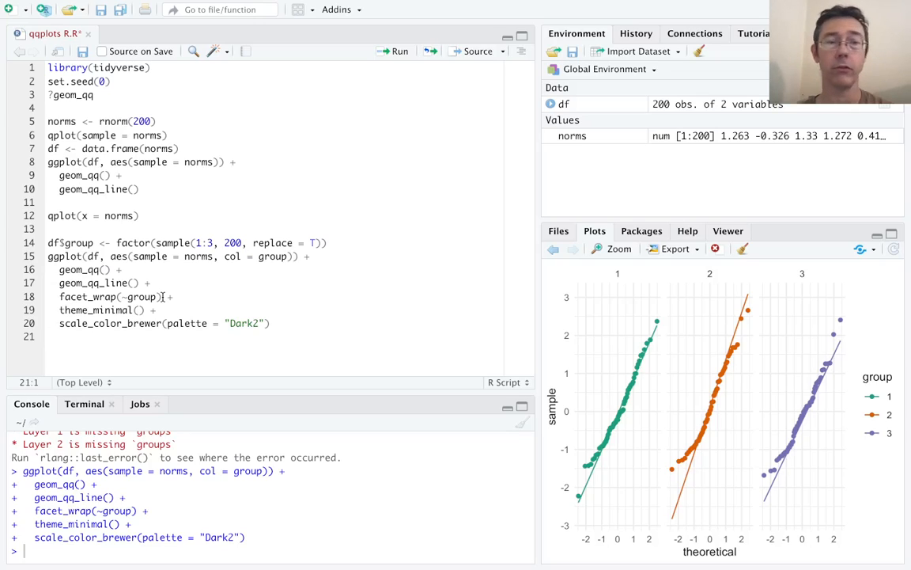
pyautogui.click(272, 323)
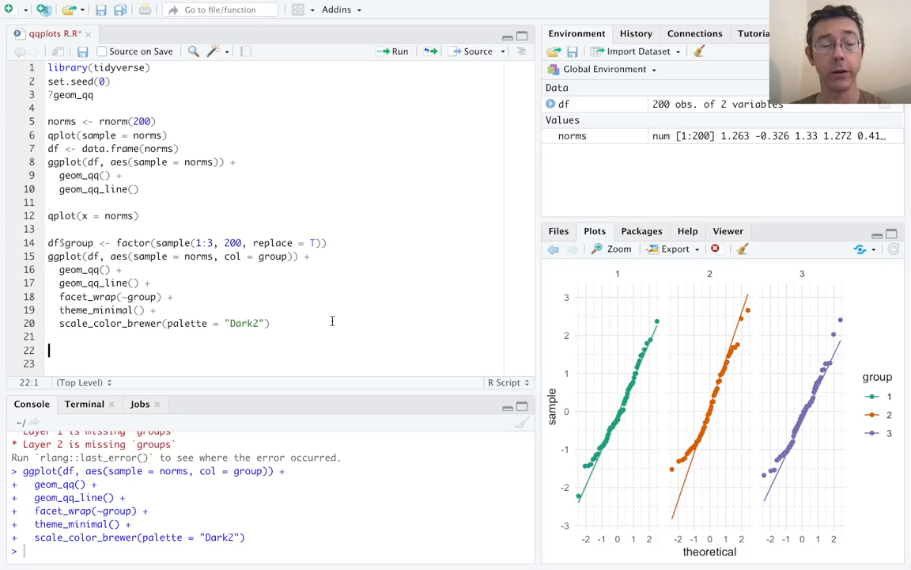
# Generate 200 chi-squared draws with chisq <- rchisq(200, 4) and run it
pyautogui.write('ch')
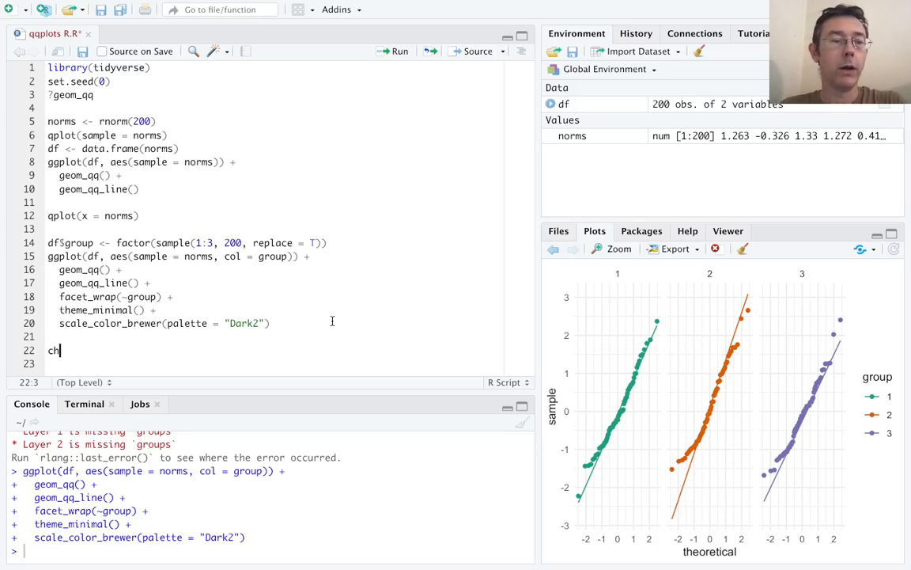
pyautogui.write('isq <-')
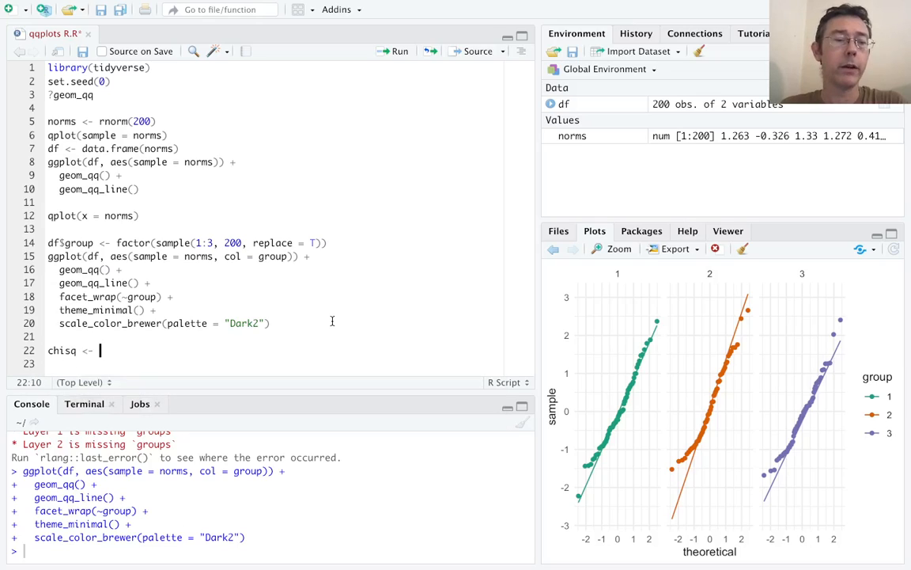
pyautogui.write('rchisq')
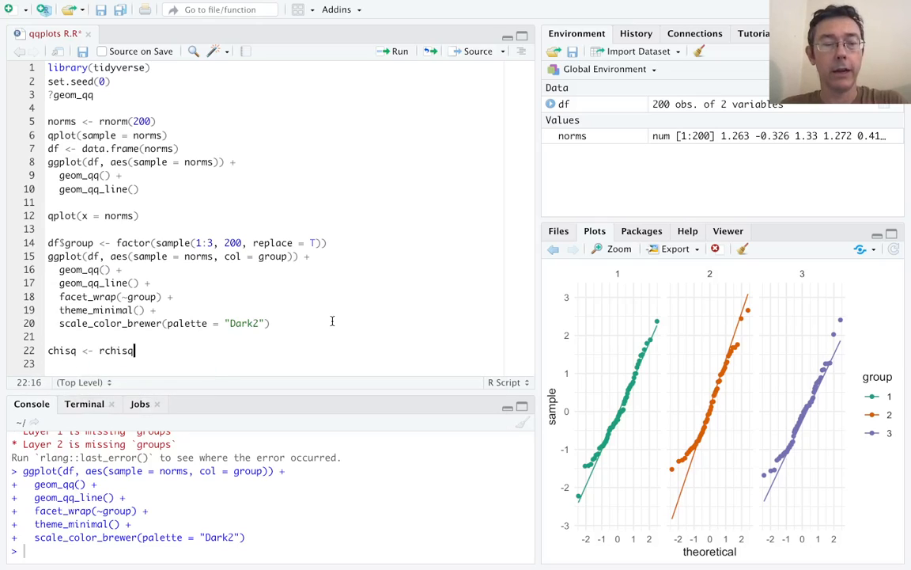
pyautogui.write('(2')
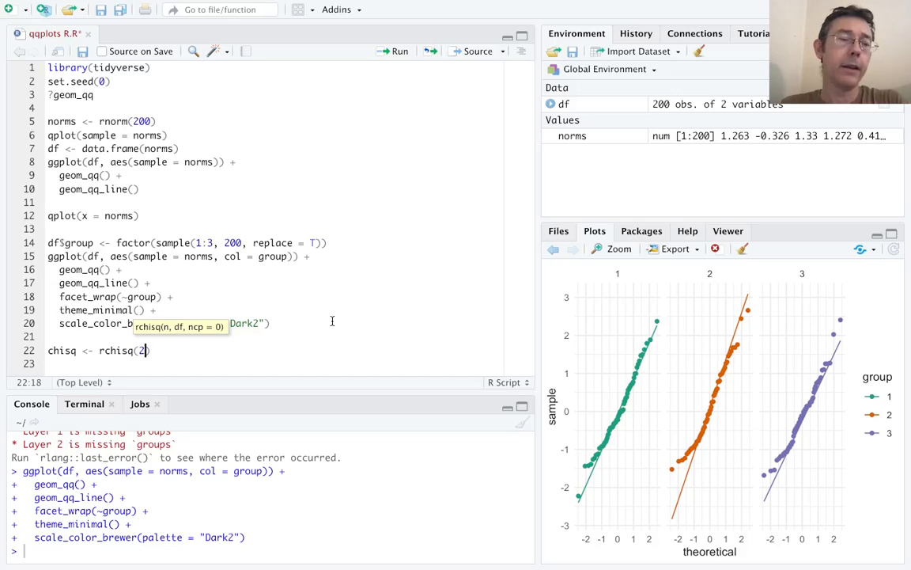
pyautogui.write('00, 4')
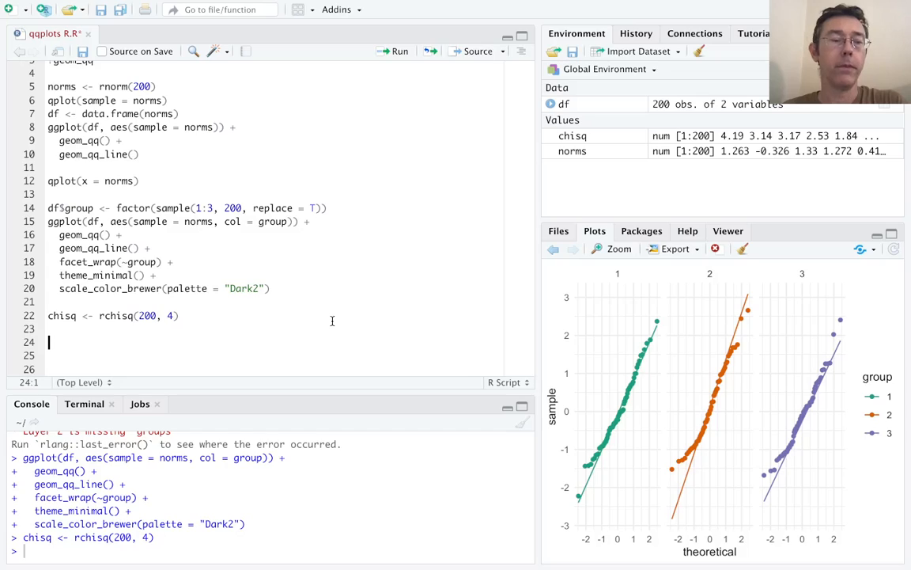
# Store the draws in a new data frame with df2 <- data.frame(chisq)
pyautogui.write('df')
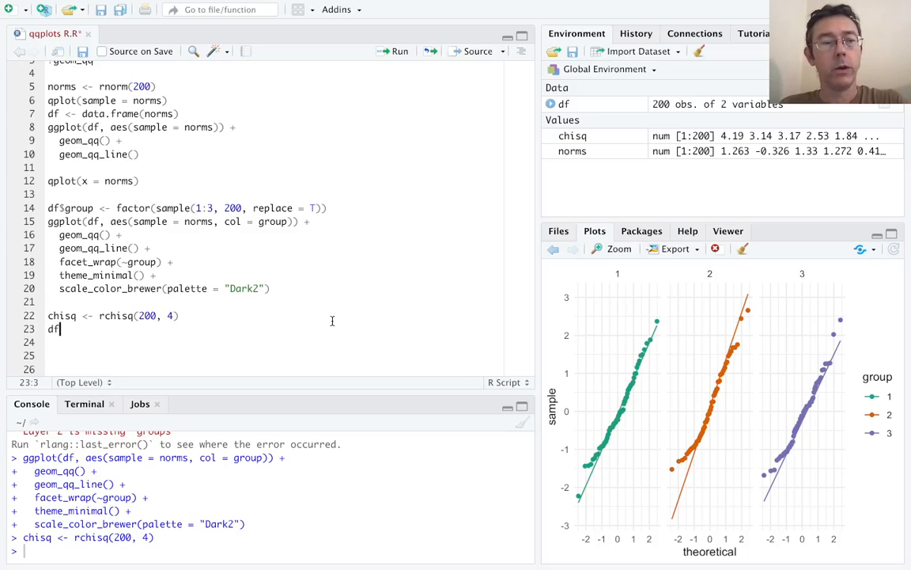
pyautogui.write('2 <- s')
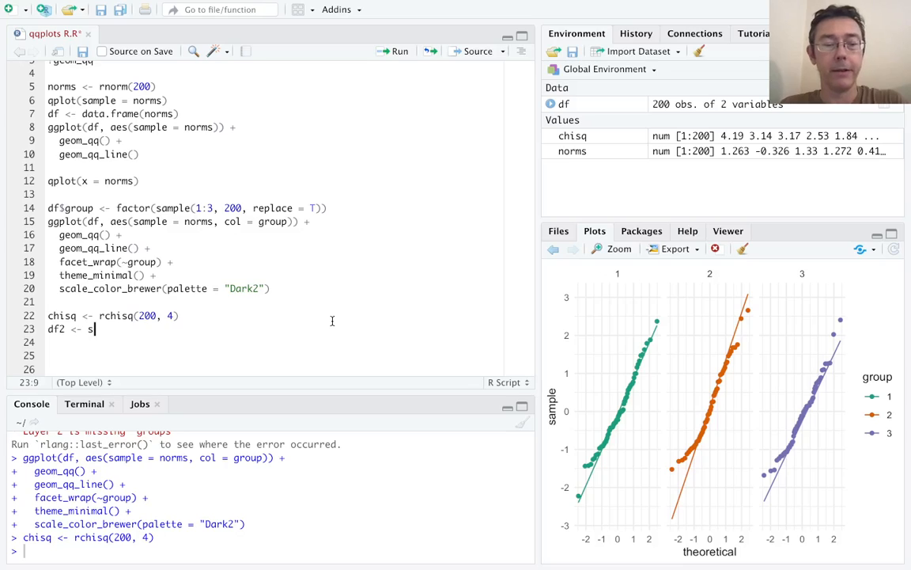
pyautogui.write('data.frame(')
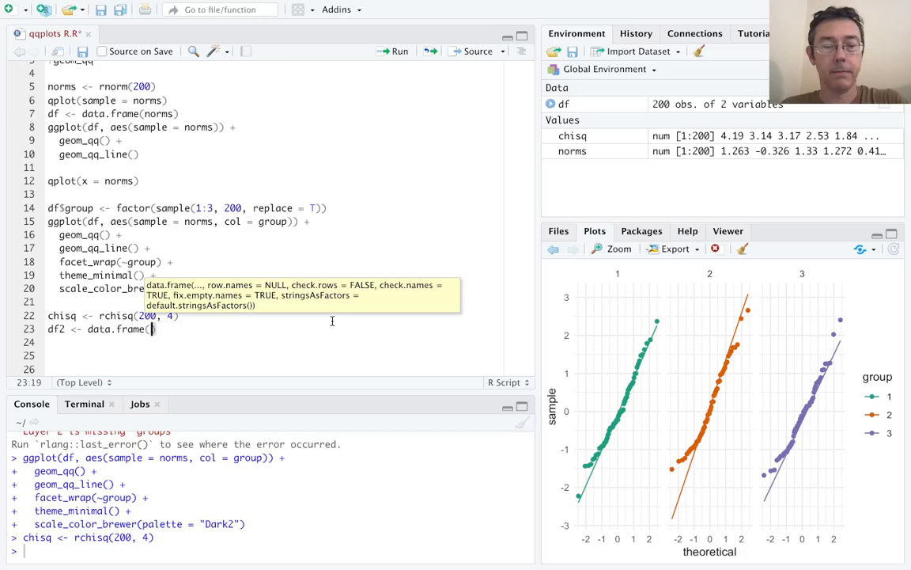
pyautogui.write('chisq')
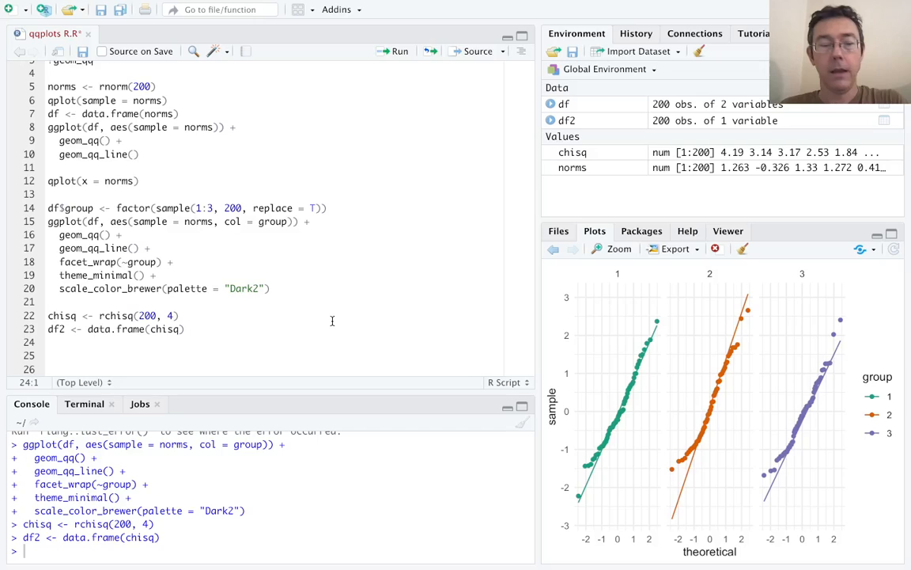
# Start a plot call ggplot(df2, aes(sample = chisq)) +
pyautogui.write('ggplot(')
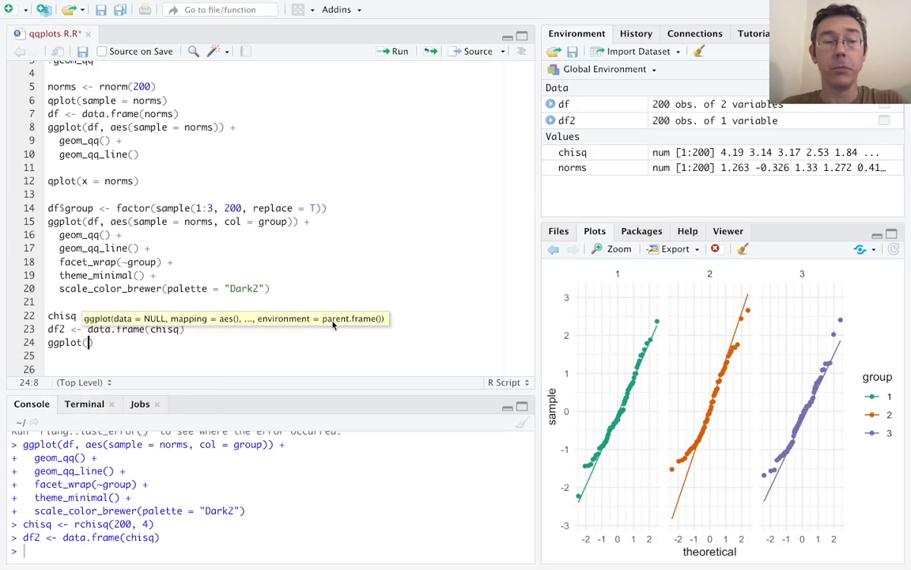
pyautogui.write('df2, aes(df')
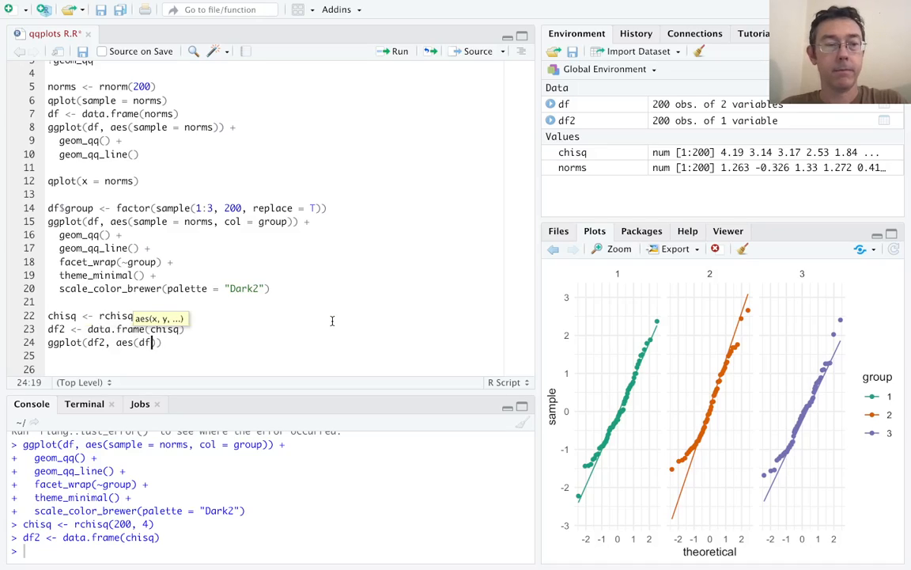
pyautogui.write('sample =')
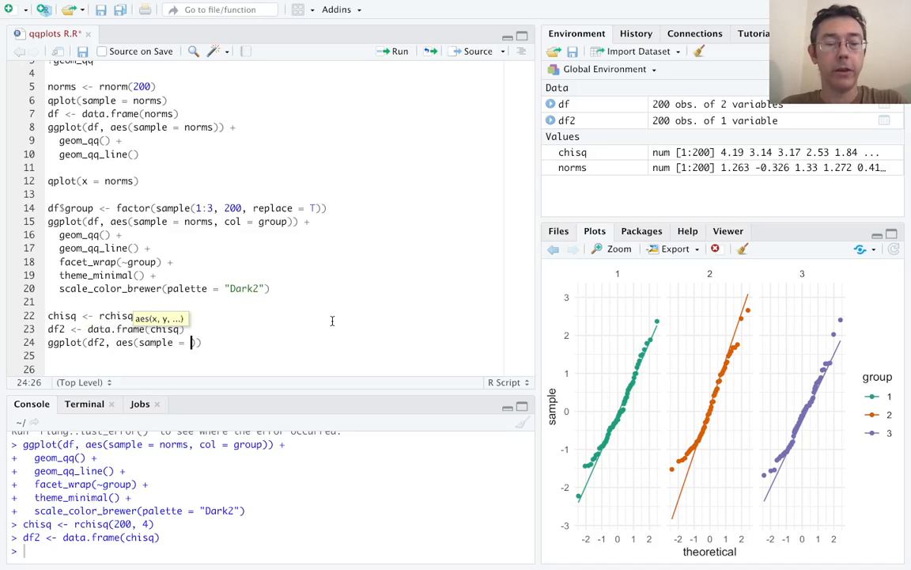
pyautogui.write('chisq((')
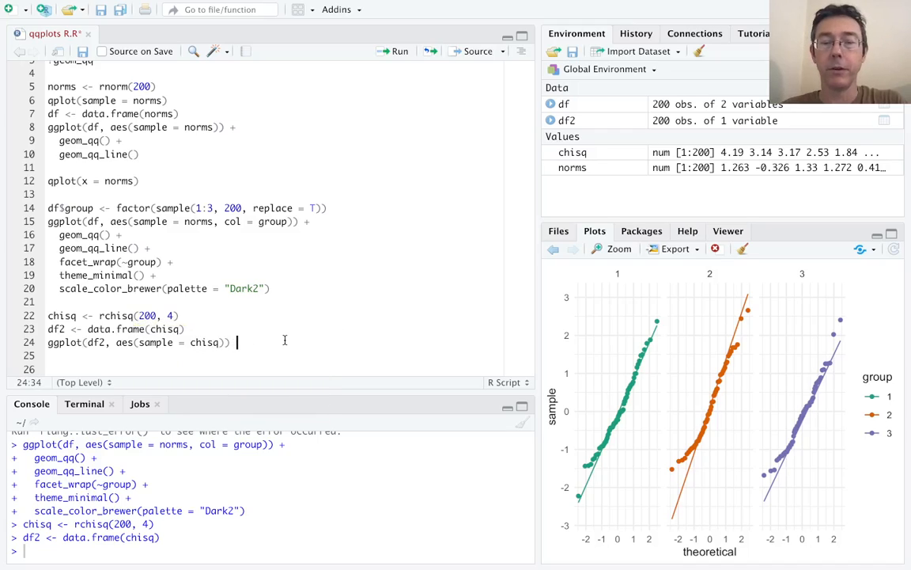
pyautogui.write('+')
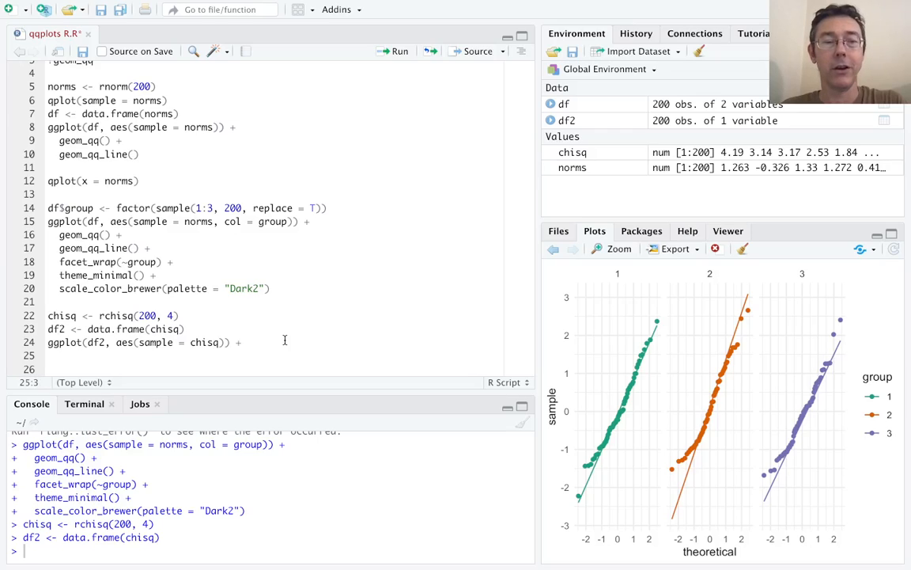
# Add geom_qq(distribution = qchisq, dparams = ) with the parameters still to fill in
pyautogui.write('geom')
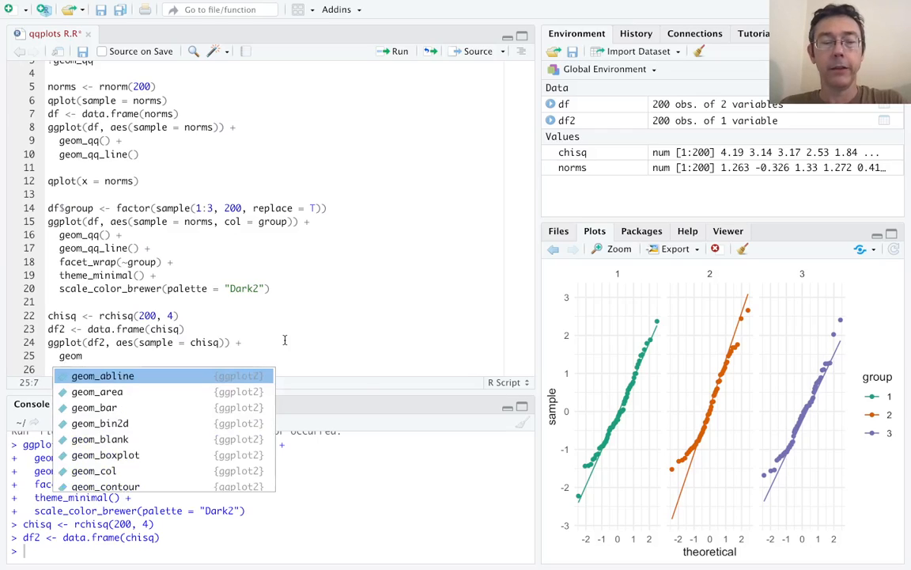
pyautogui.write('_qq(')
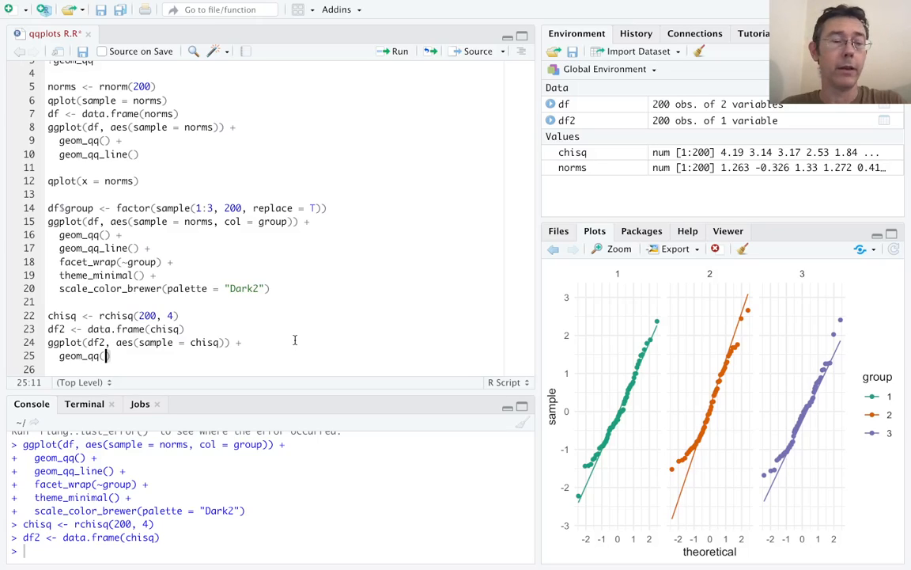
pyautogui.write('distribution =')
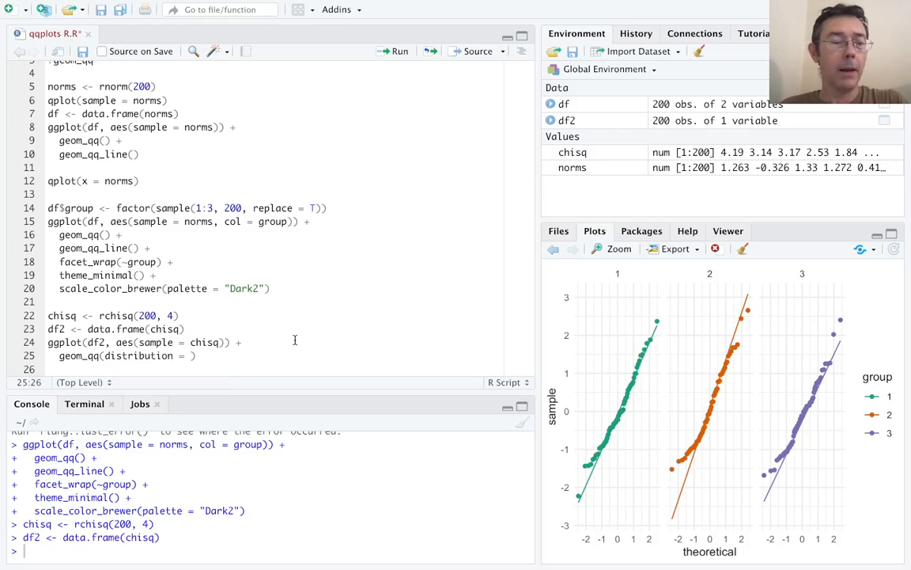
pyautogui.write('q')
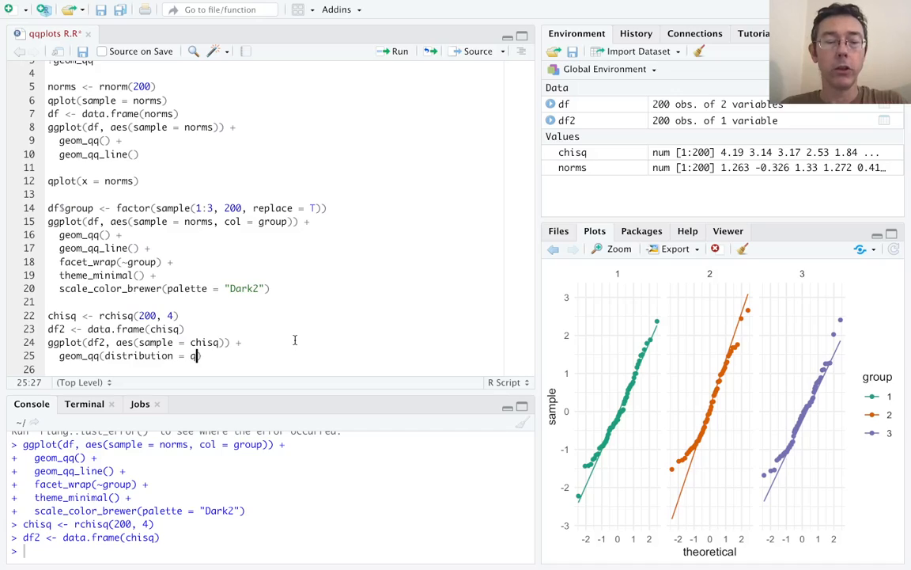
pyautogui.write('chisq')
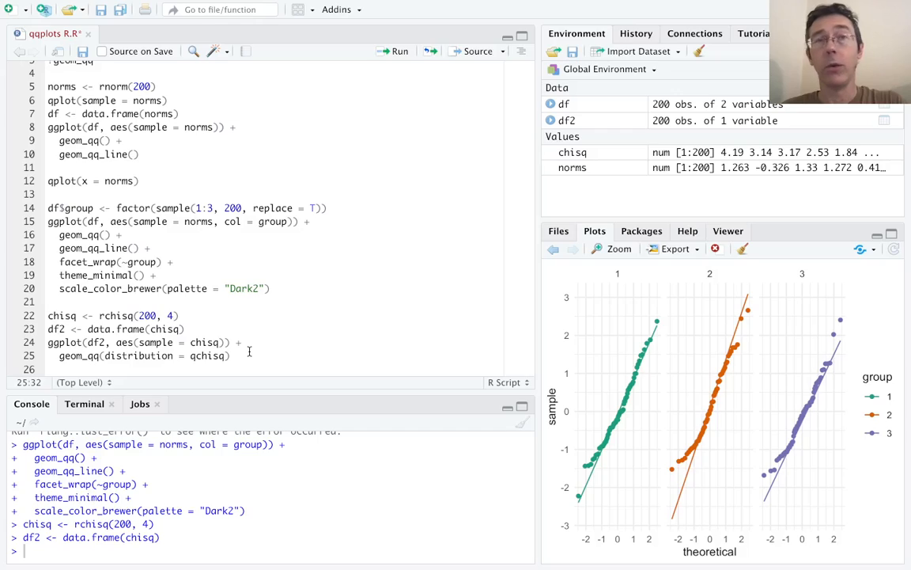
pyautogui.write(',')
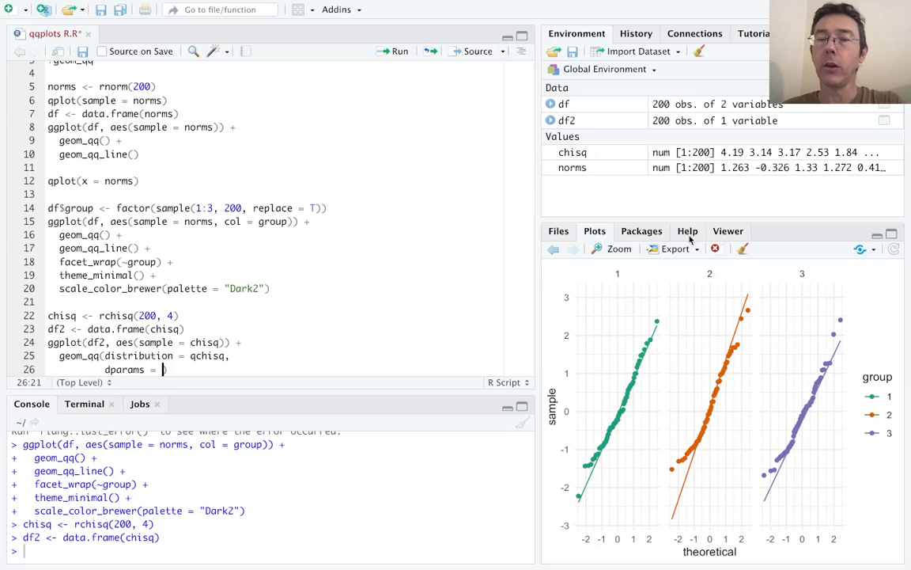
# Consult the geom_qq help on dparams, then write dparams = list(df = 4) for the chi-squared QQ plot
pyautogui.click(686, 231)
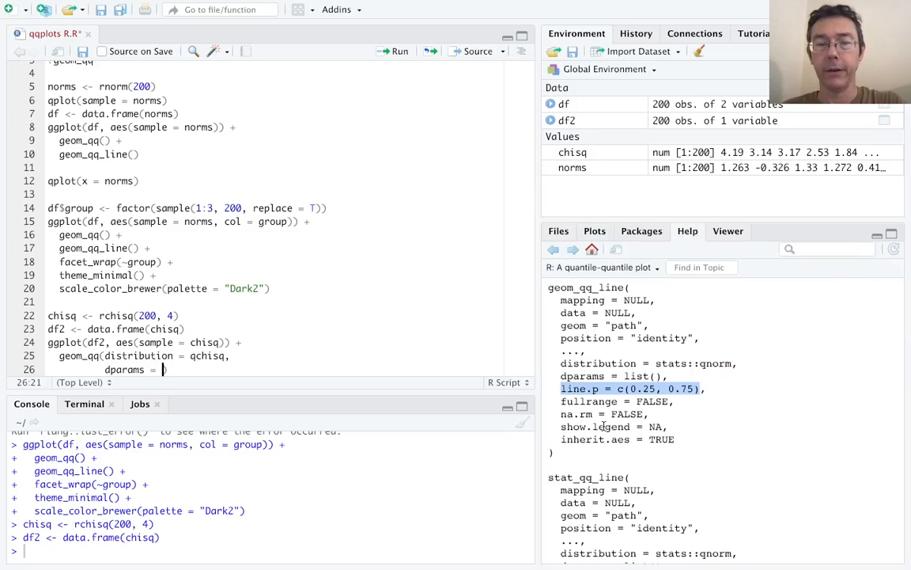
pyautogui.scroll(-3)
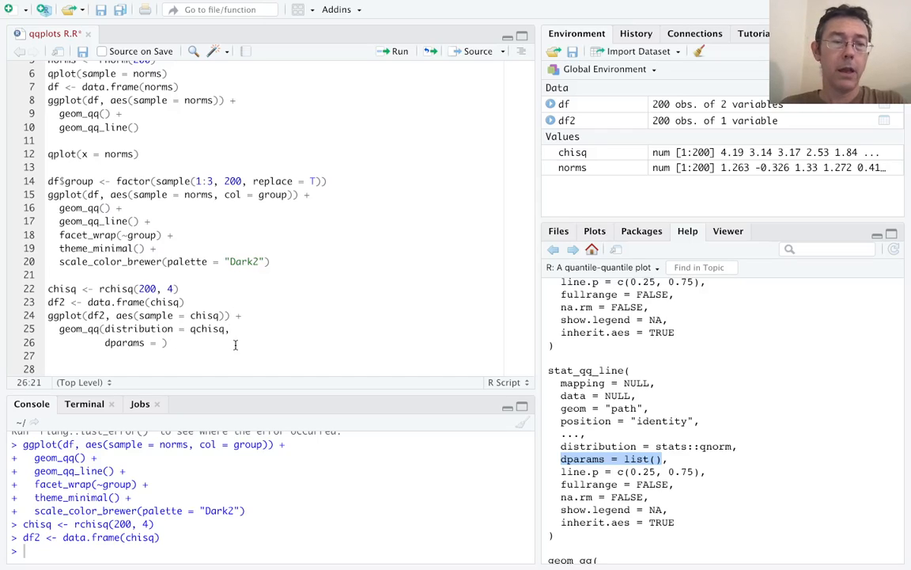
pyautogui.press('Backspace')
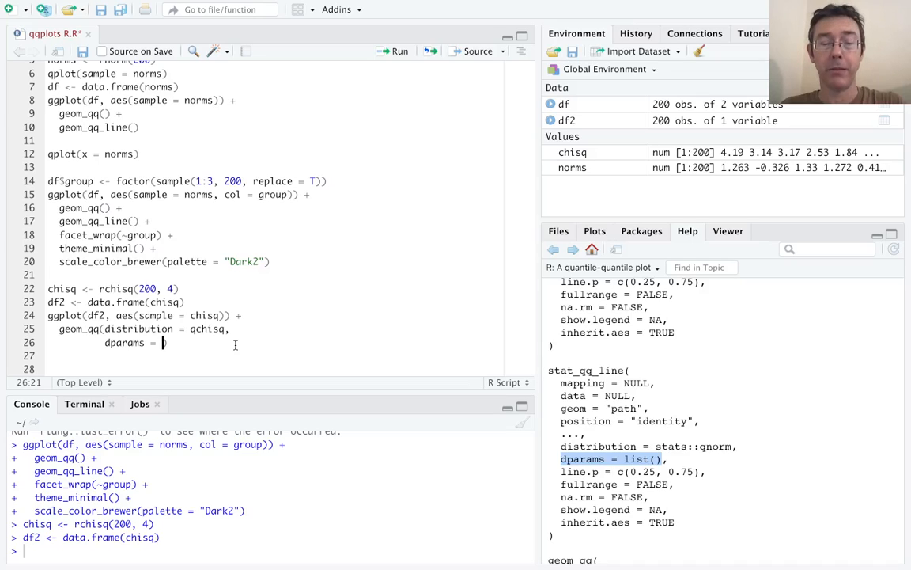
pyautogui.write('list(')
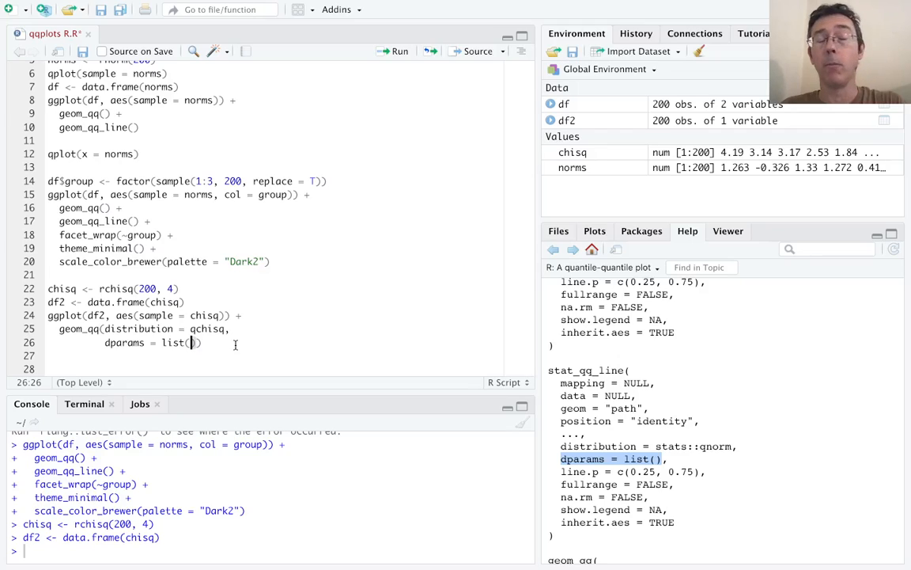
pyautogui.write('df')
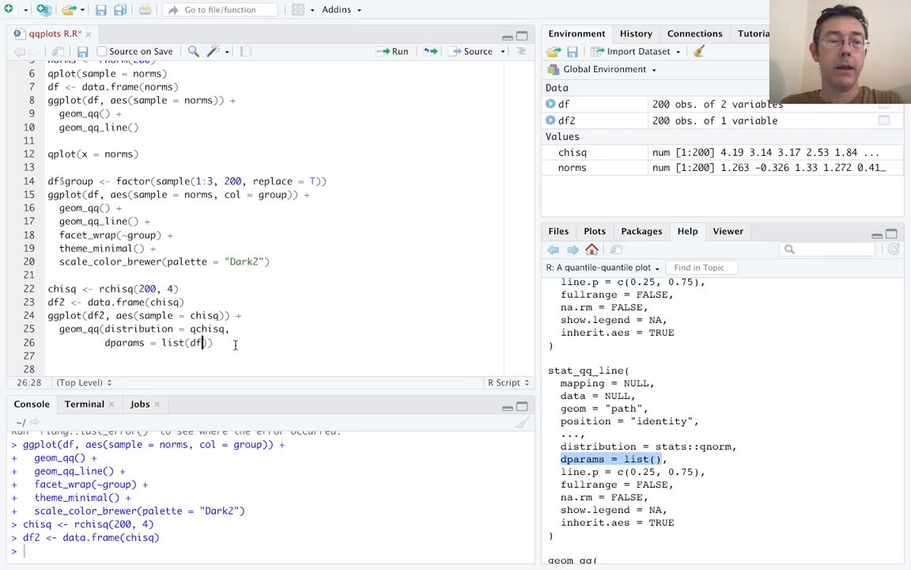
pyautogui.write('= 4')
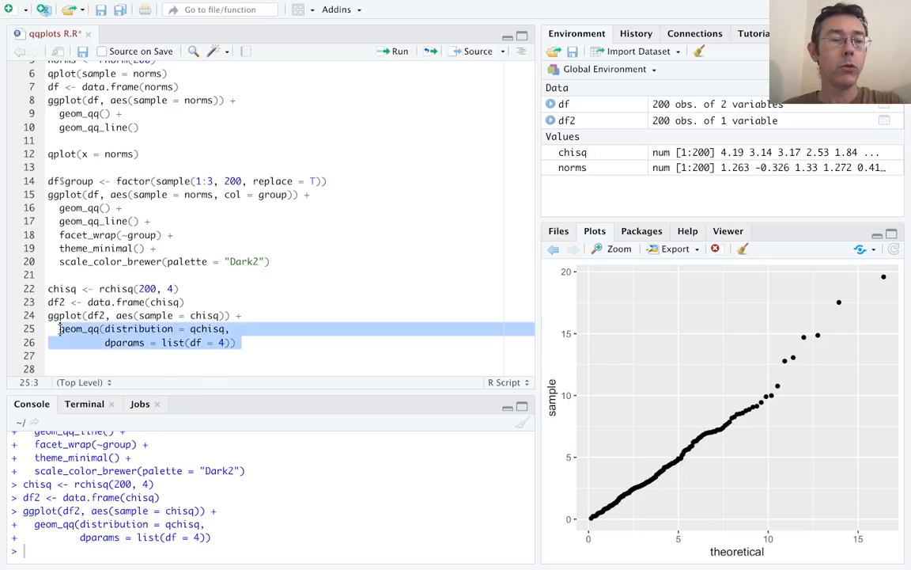
# Add a trailing + after the chi-squared geom_qq call to extend the df2 plot with another layer
pyautogui.write('+')
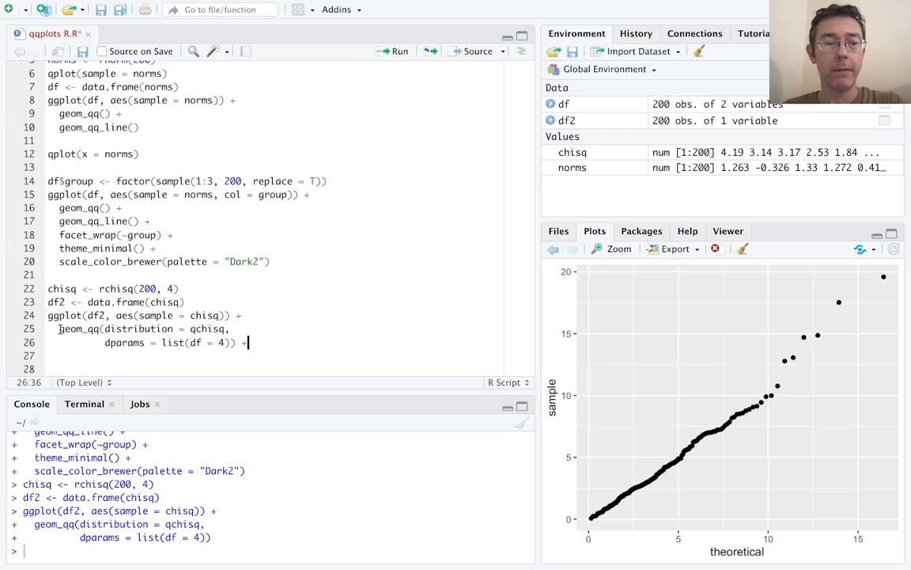